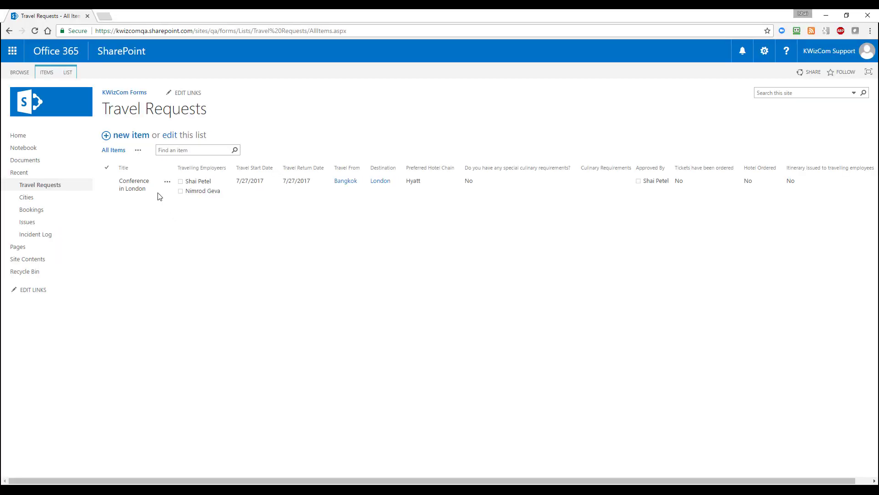
# Step: From the LIST ribbon of Travel Requests, reach the KWizCom Forms settings page
pyautogui.click(67, 73)
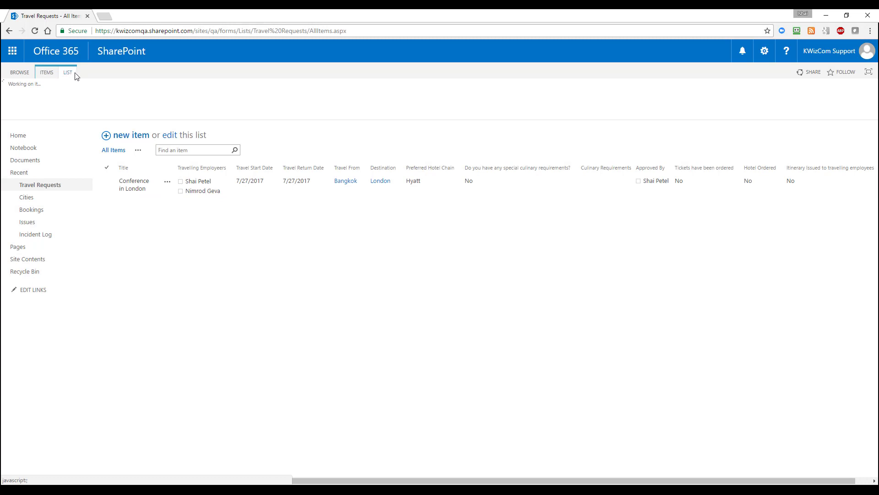
pyautogui.click(67, 72)
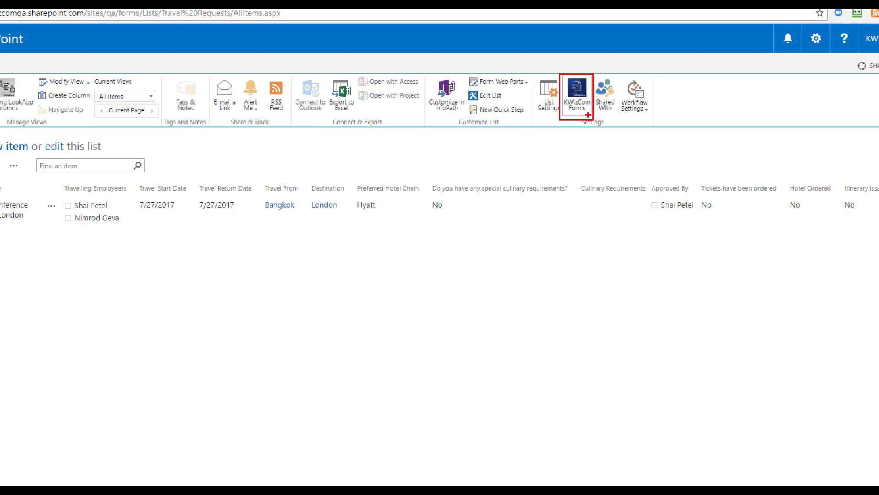
pyautogui.click(576, 94)
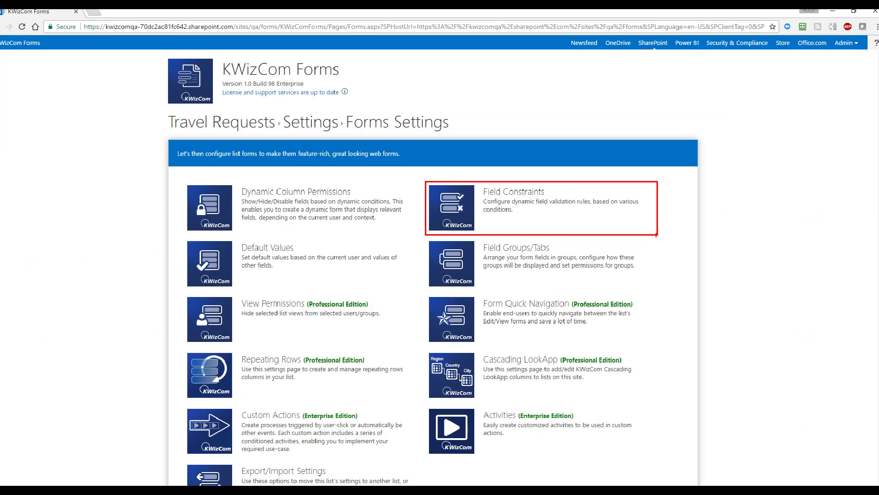
# Step: In Field Constraints, start a Travel Start Date rule: is greater than [Today]+7
pyautogui.click(541, 208)
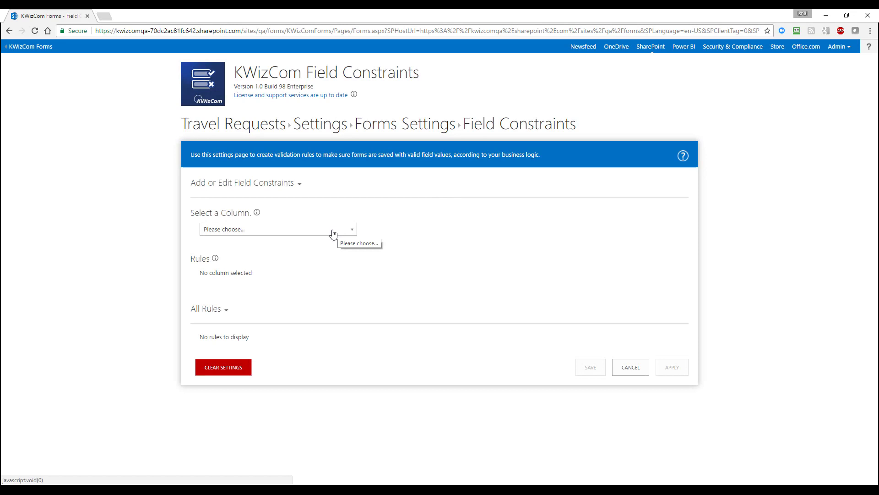
pyautogui.click(275, 229)
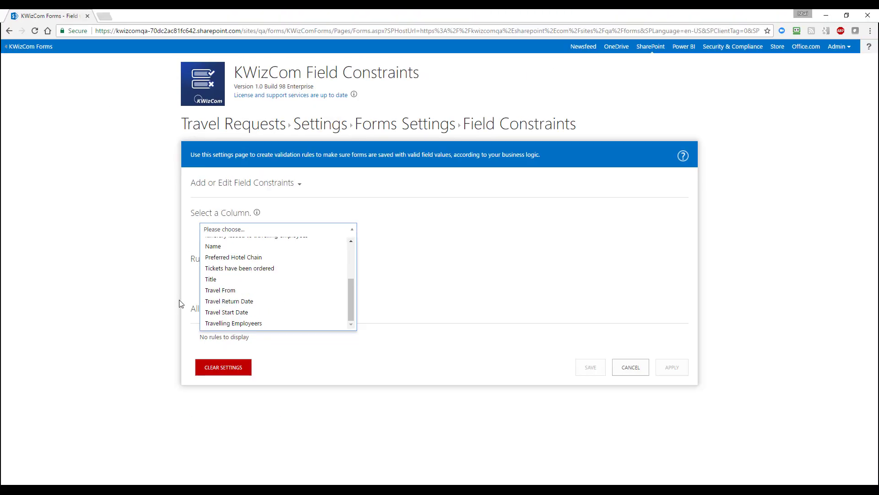
pyautogui.click(226, 311)
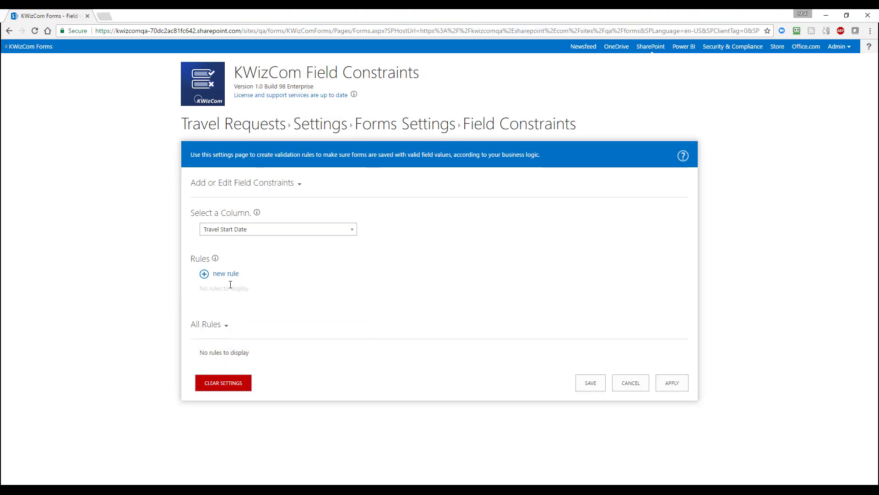
pyautogui.click(226, 273)
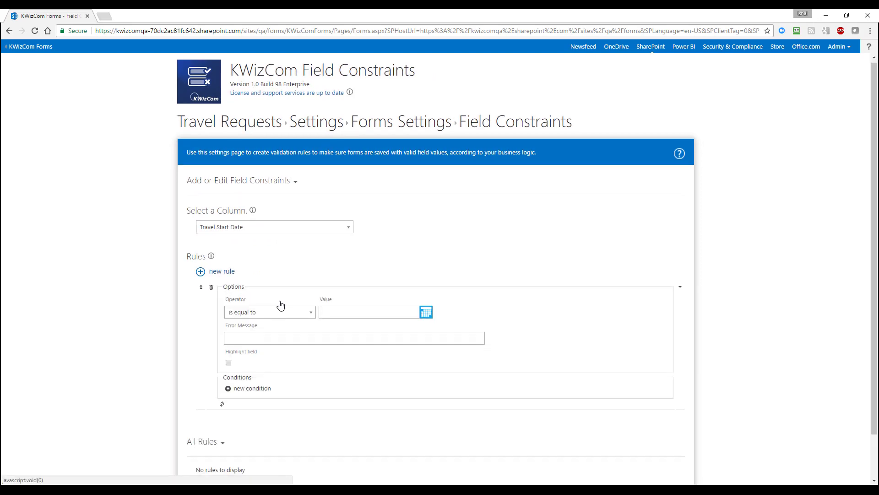
pyautogui.click(269, 312)
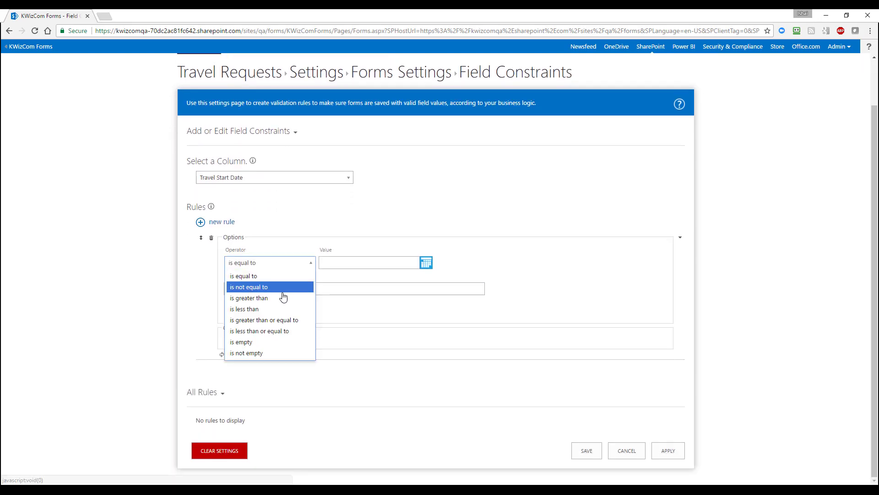
pyautogui.click(250, 297)
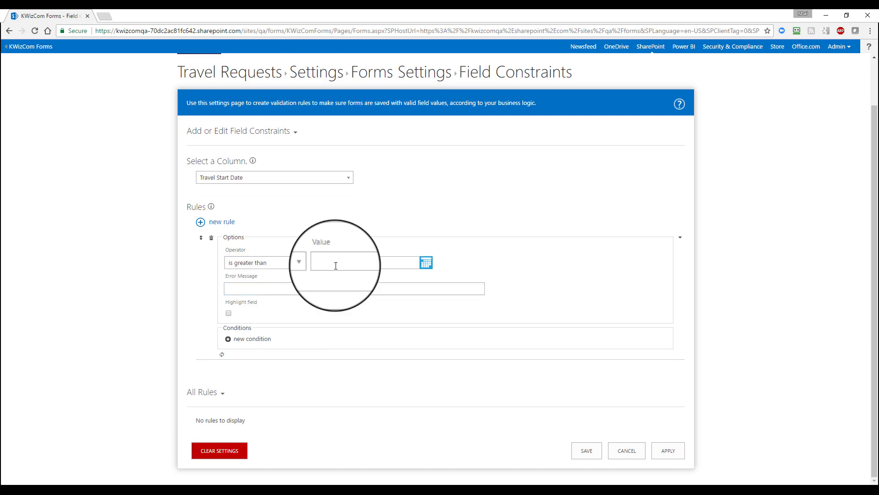
pyautogui.write('[Today]+7')
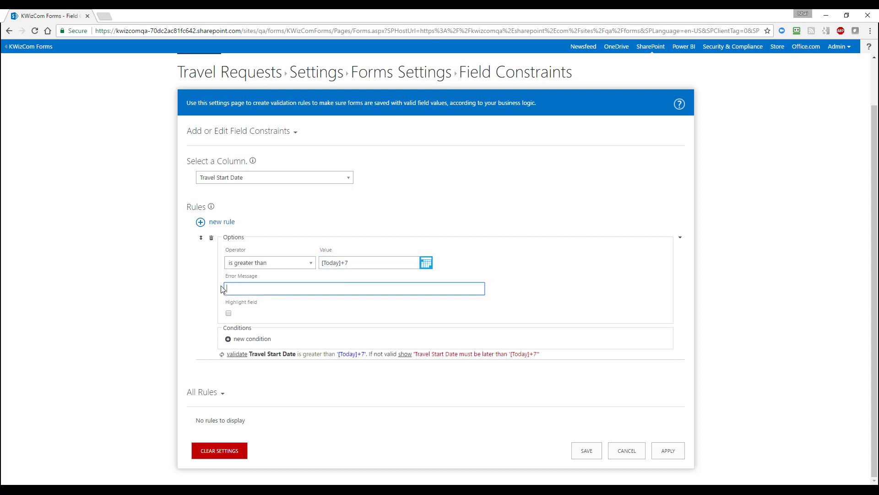
# Step: Set the error 'You cannot book travel less than a week in advance', highlight the field, and apply
pyautogui.write('You cannot b')
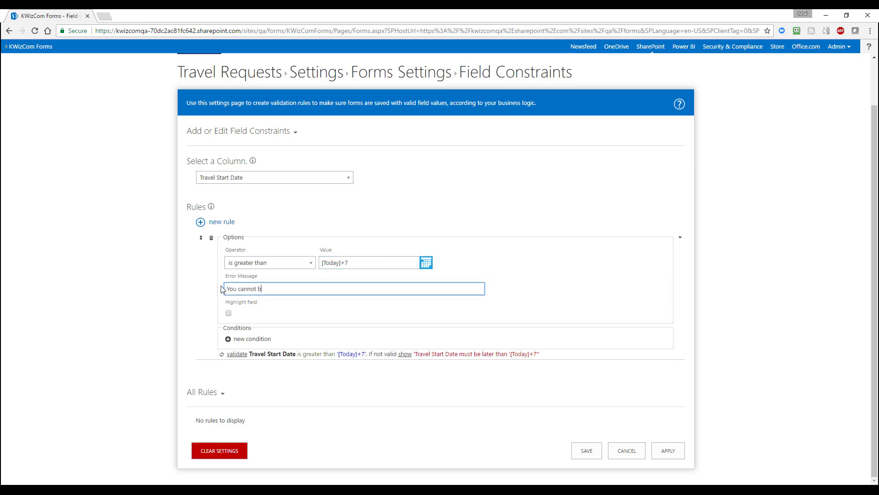
pyautogui.write('ook trave')
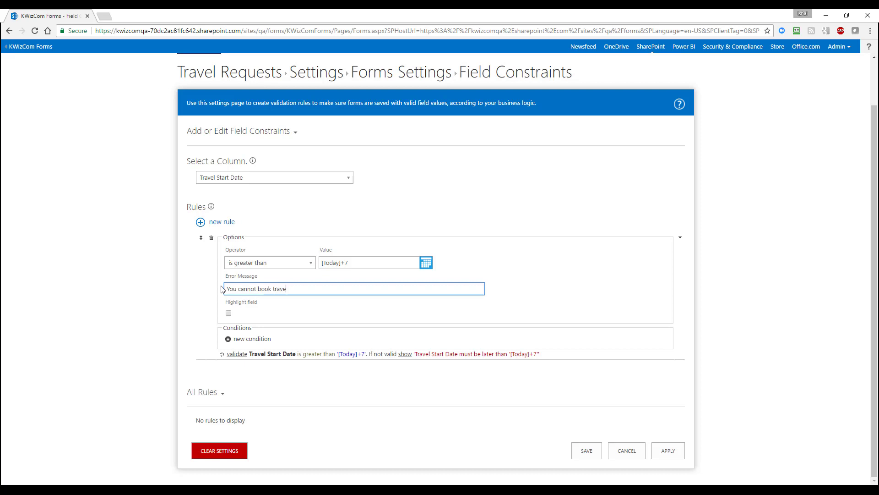
pyautogui.write('less than')
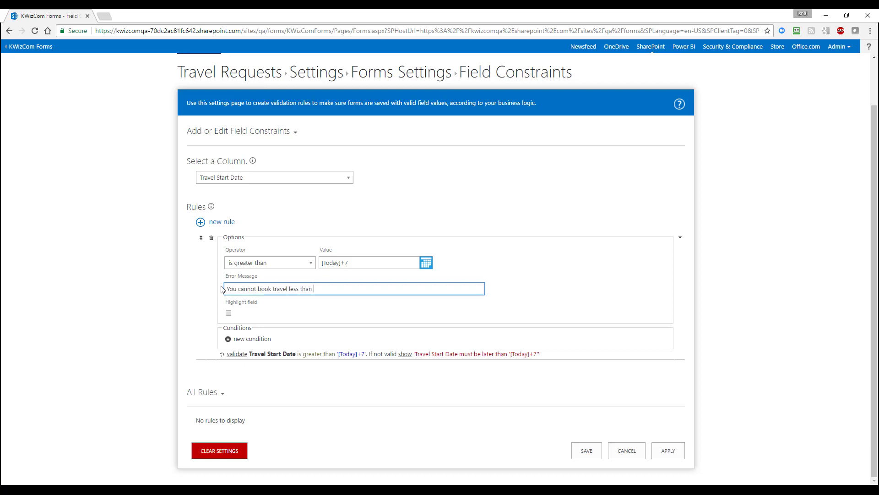
pyautogui.write('a week')
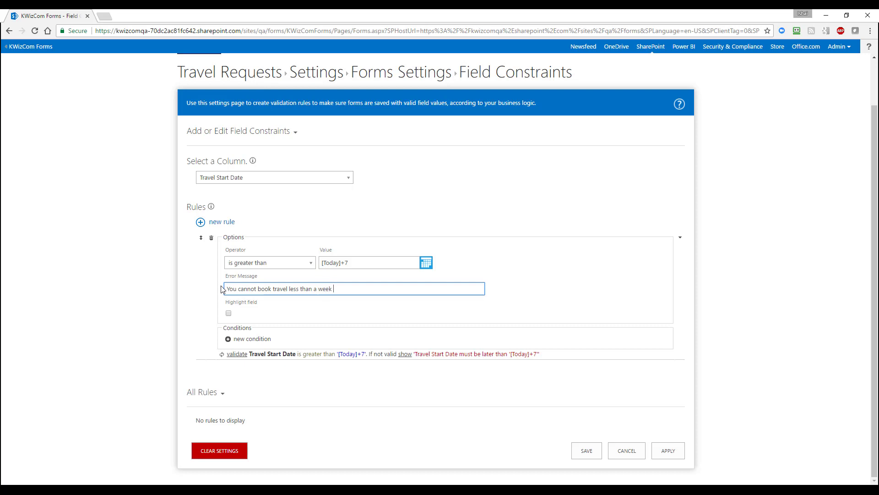
pyautogui.write('in advance!')
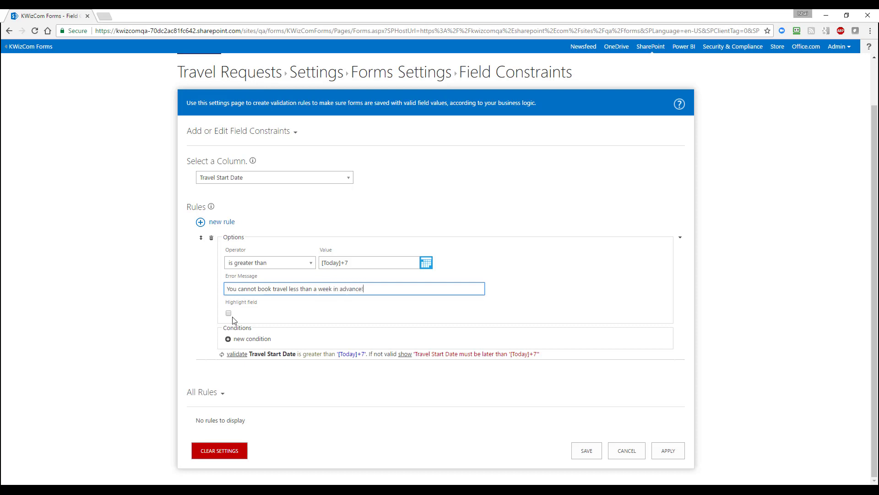
pyautogui.click(228, 313)
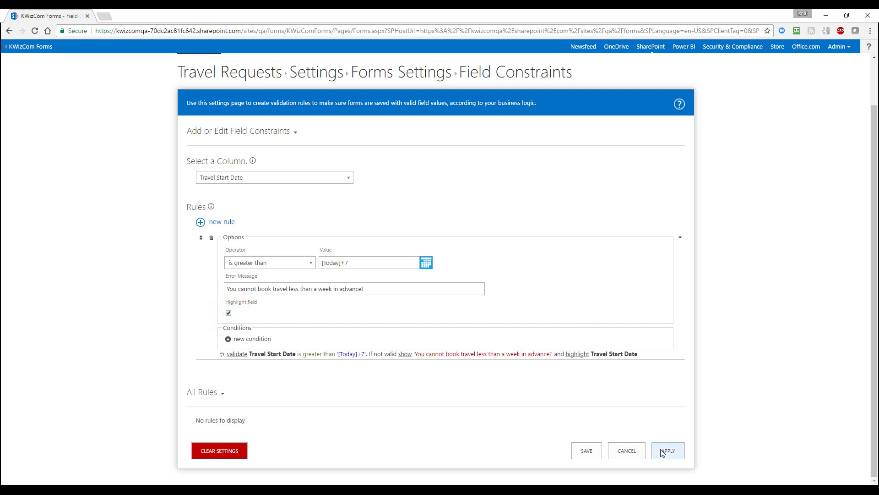
pyautogui.click(668, 451)
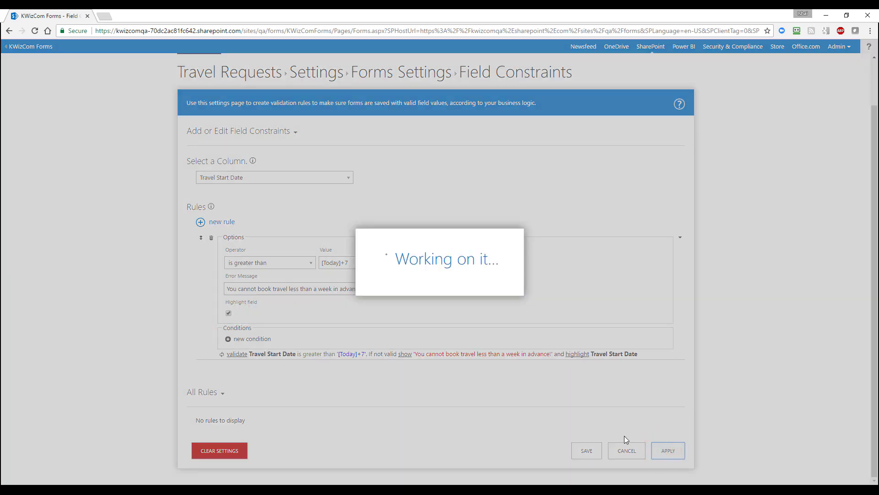
pyautogui.click(668, 450)
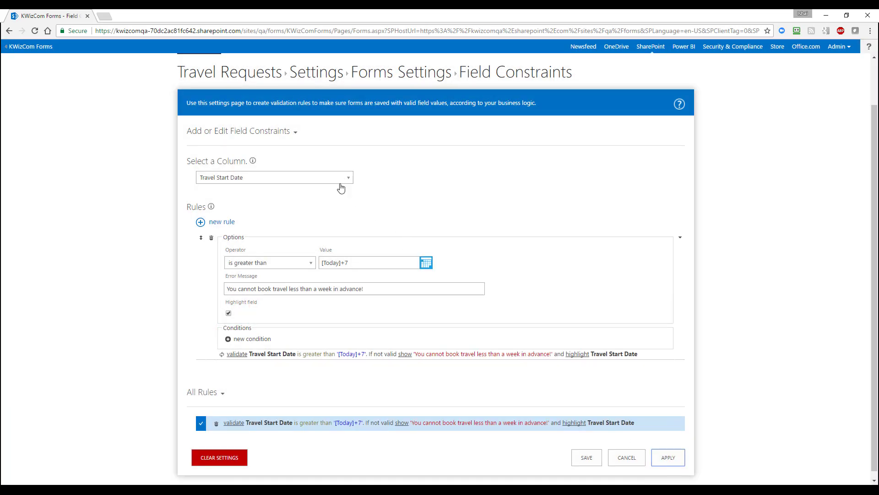
# Step: Add a Travel Return Date rule: is greater than or equal to [Travel Start Date]
pyautogui.click(274, 177)
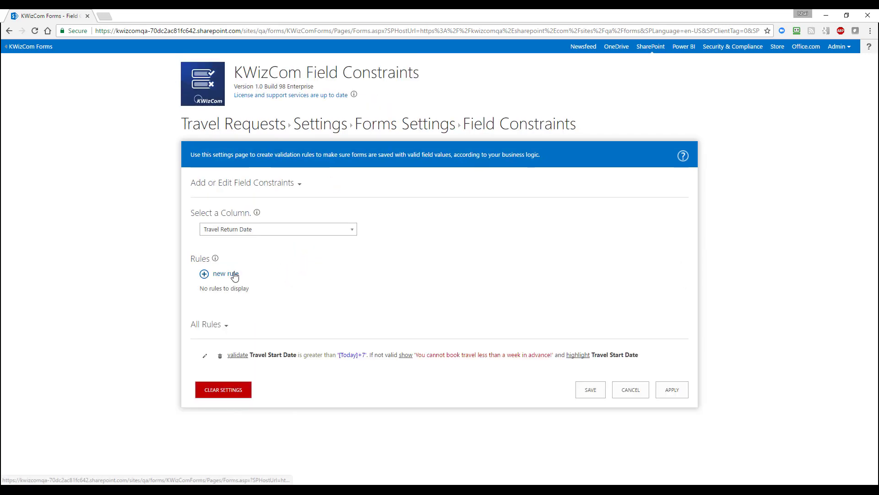
pyautogui.click(203, 276)
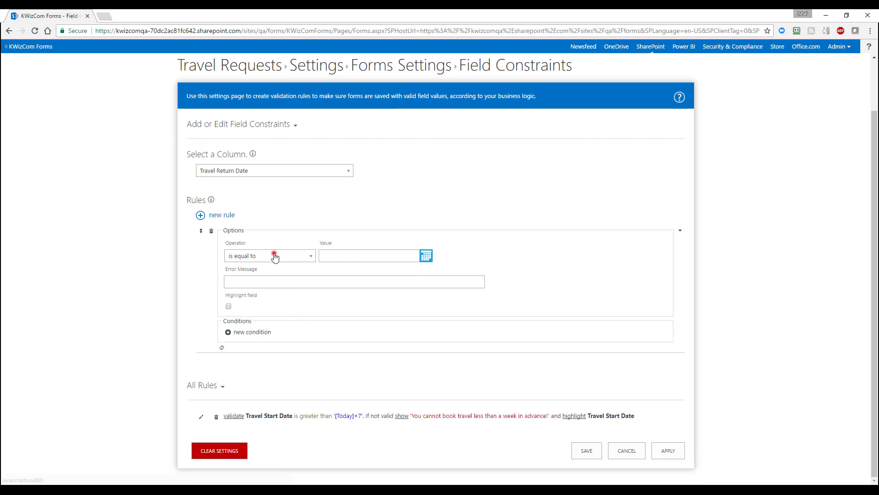
pyautogui.click(269, 256)
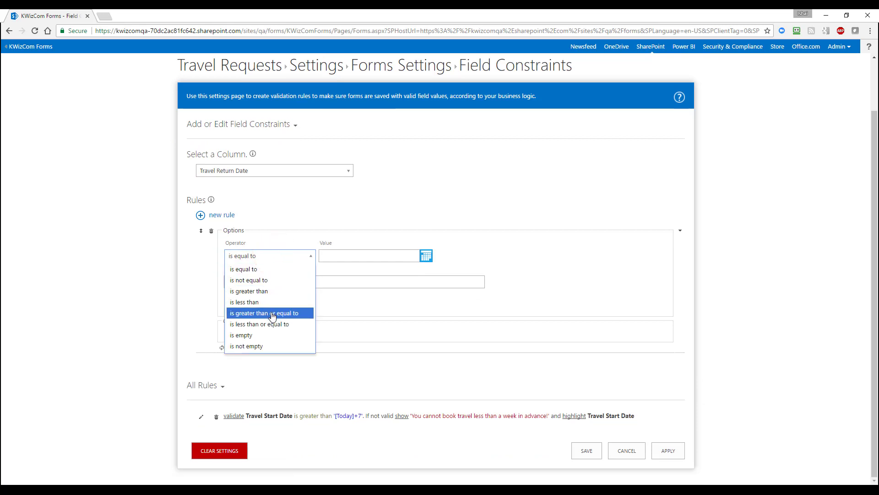
pyautogui.click(266, 313)
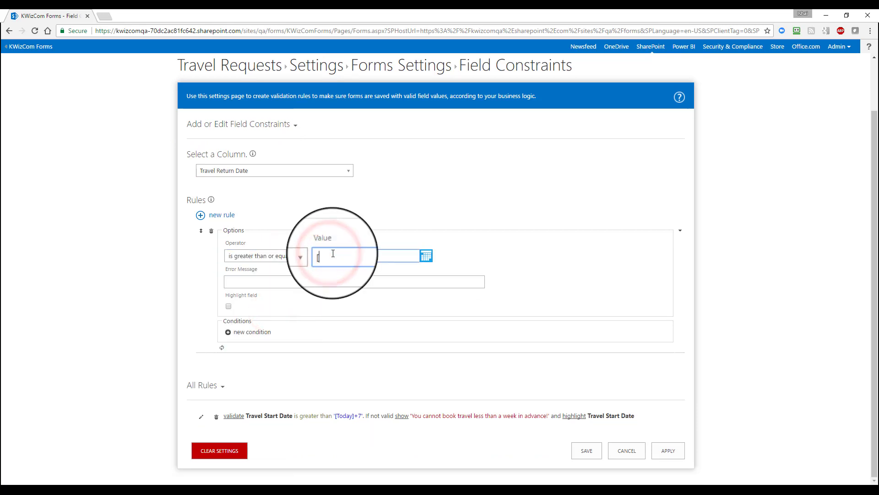
pyautogui.write('[Travel Start')
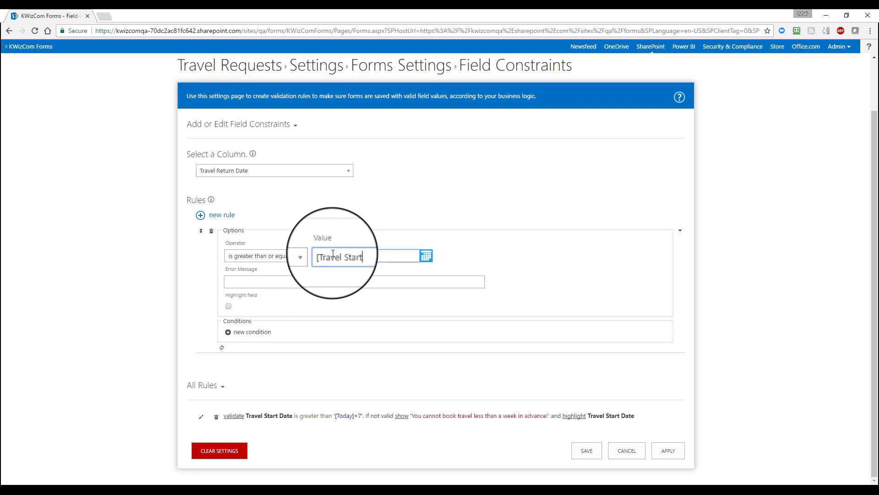
pyautogui.write('Date]')
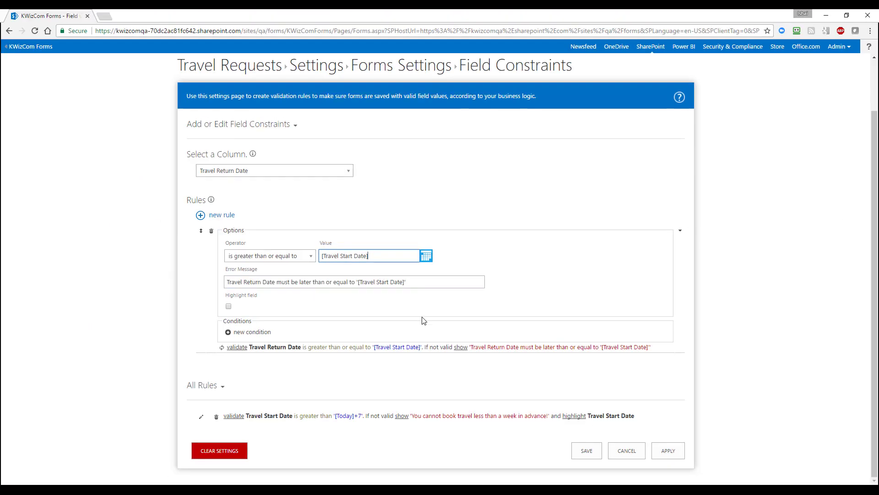
# Step: Edit the return-date error message, highlight the field on failure, and save the constraints
pyautogui.click(241, 281)
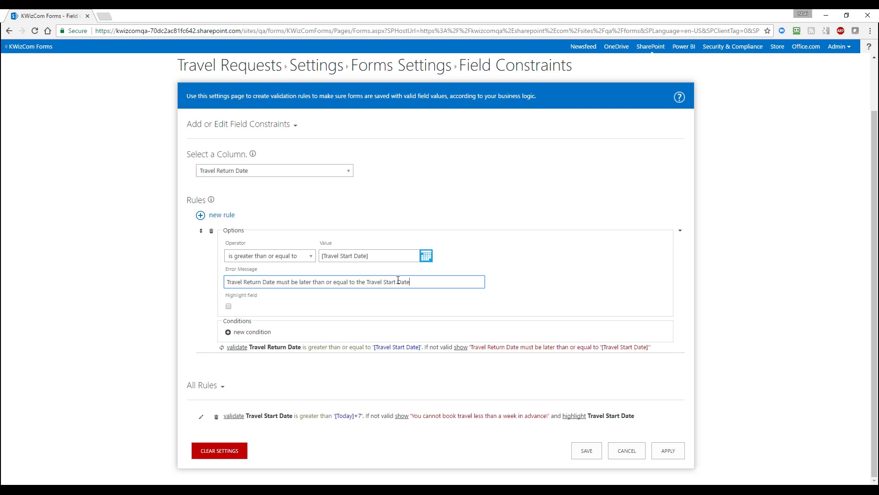
pyautogui.click(228, 306)
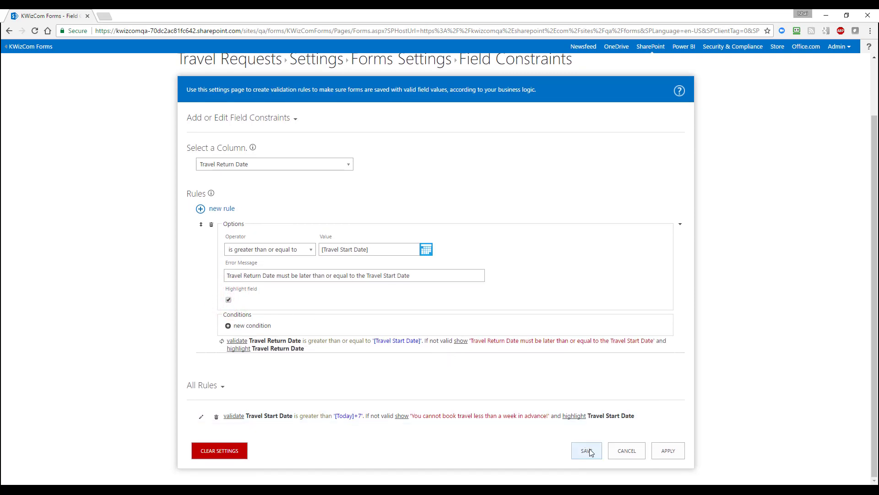
pyautogui.click(586, 450)
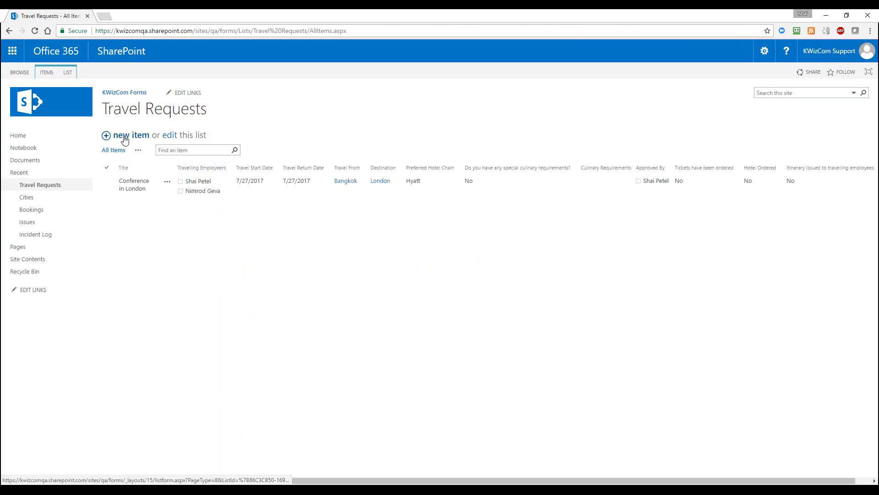
# Step: Start a new travel request titled 'Important' and pick the suggested travelling employee
pyautogui.click(131, 135)
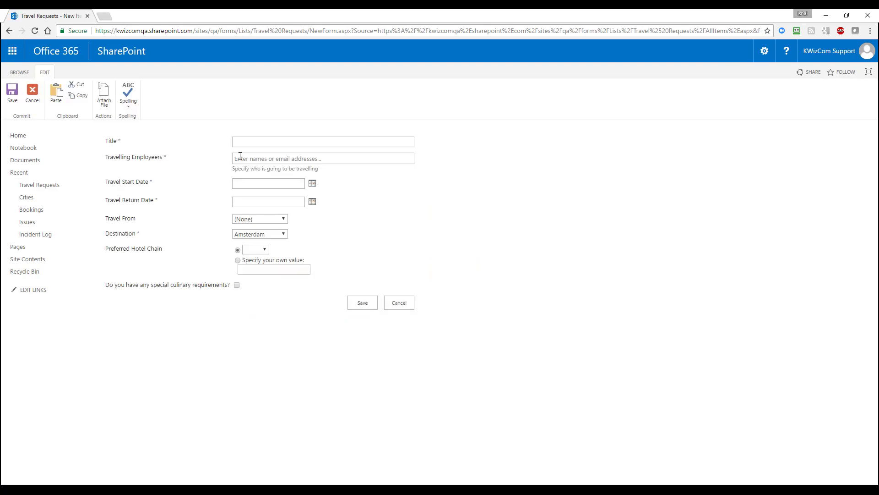
pyautogui.write('Important travel')
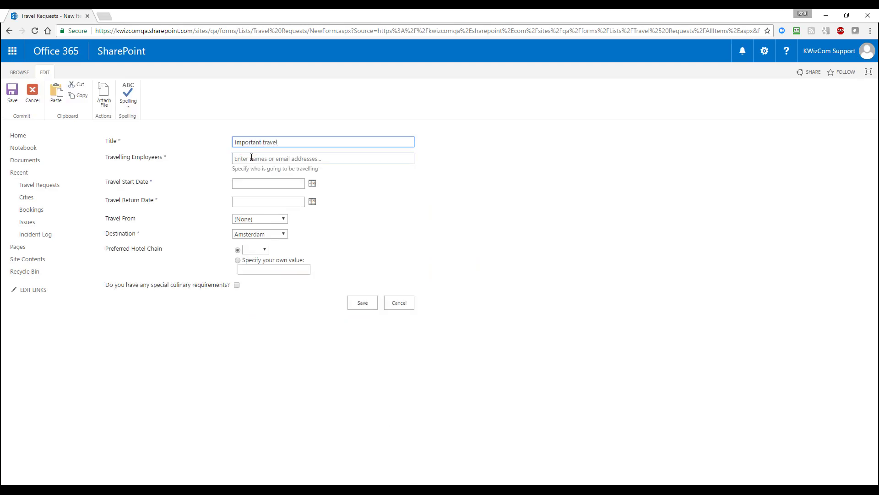
pyautogui.write('ni')
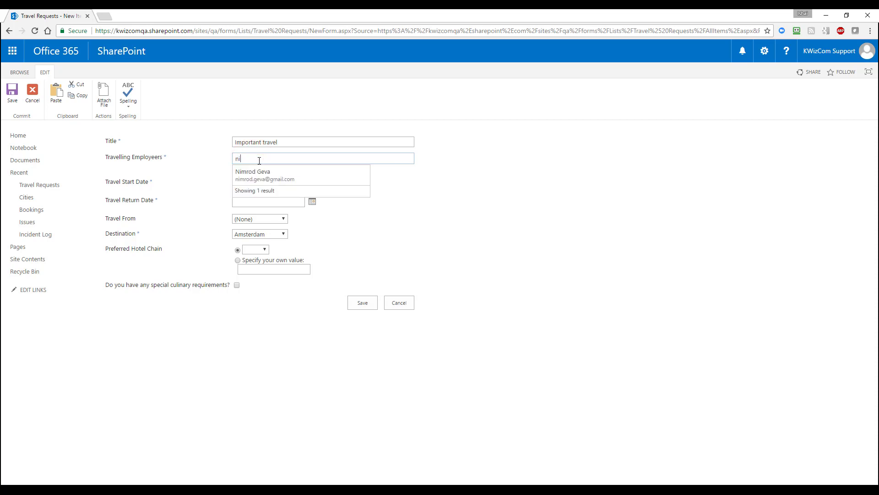
pyautogui.click(253, 174)
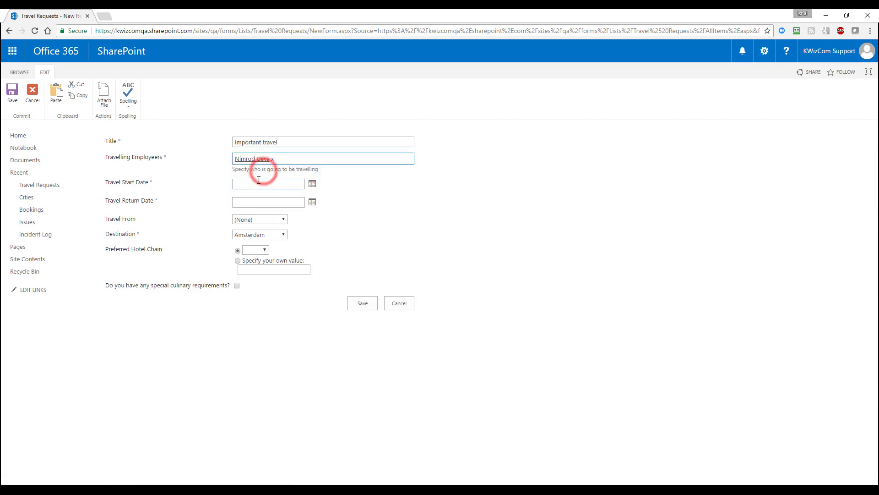
# Step: Set Travel Start Date to 6/7/2017 and attempt to save, triggering the week-in-advance error
pyautogui.click(312, 183)
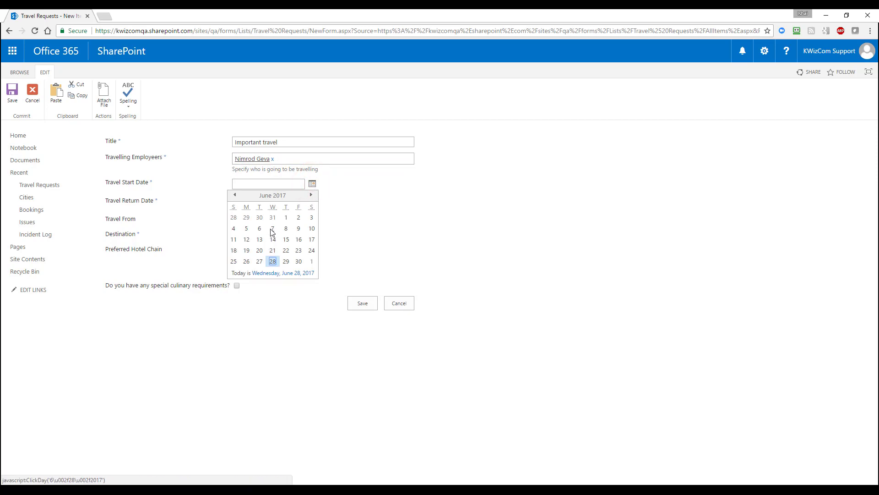
pyautogui.click(272, 228)
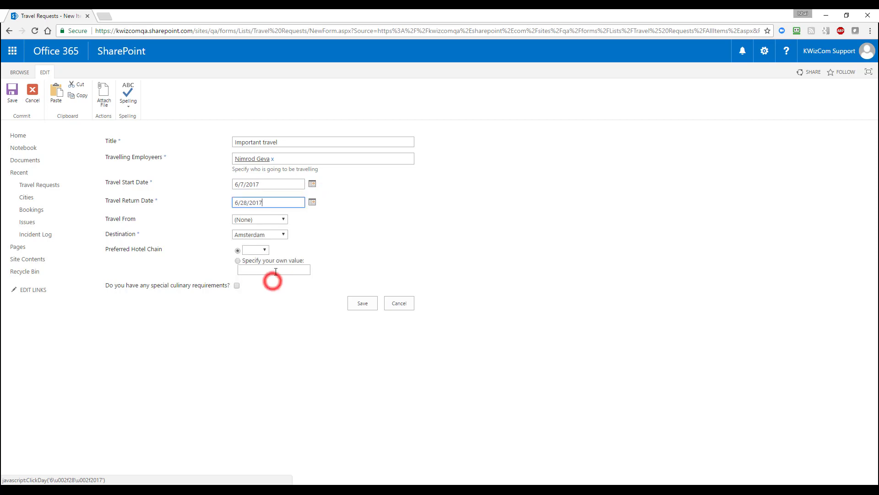
pyautogui.click(363, 303)
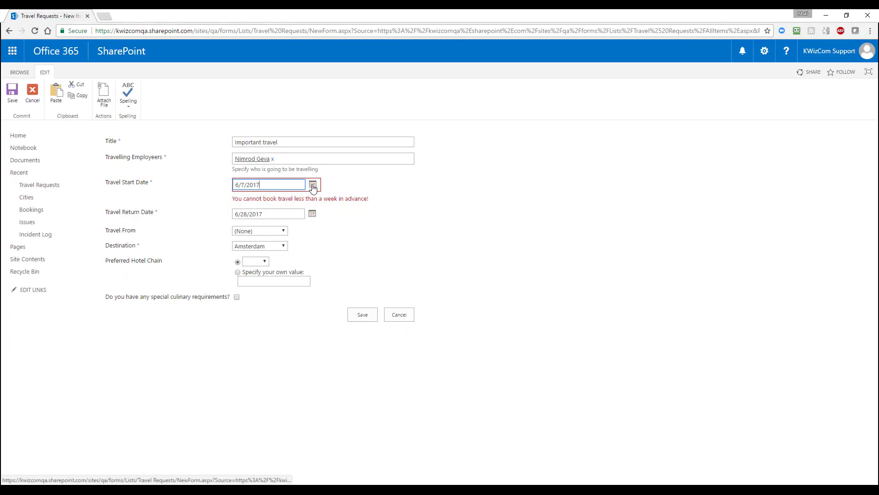
# Step: Retry with a 6/29/2017 start date, then move it to 7/26/2017 and save again
pyautogui.click(313, 184)
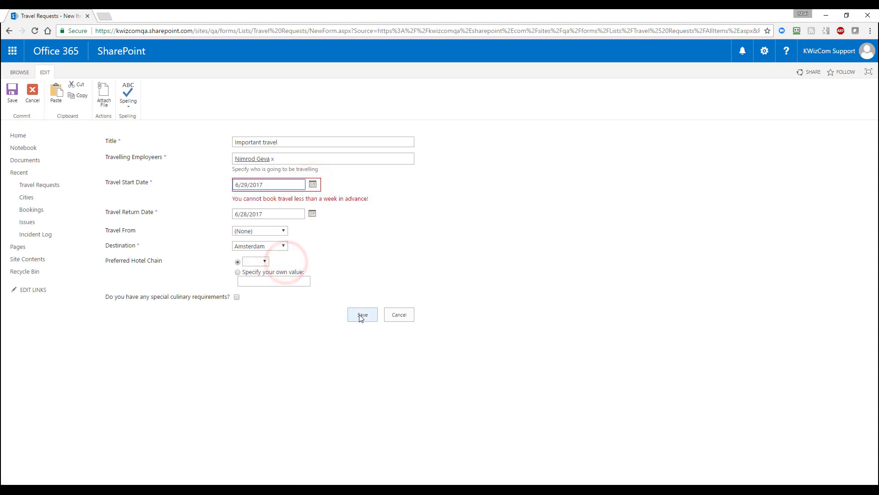
pyautogui.click(362, 314)
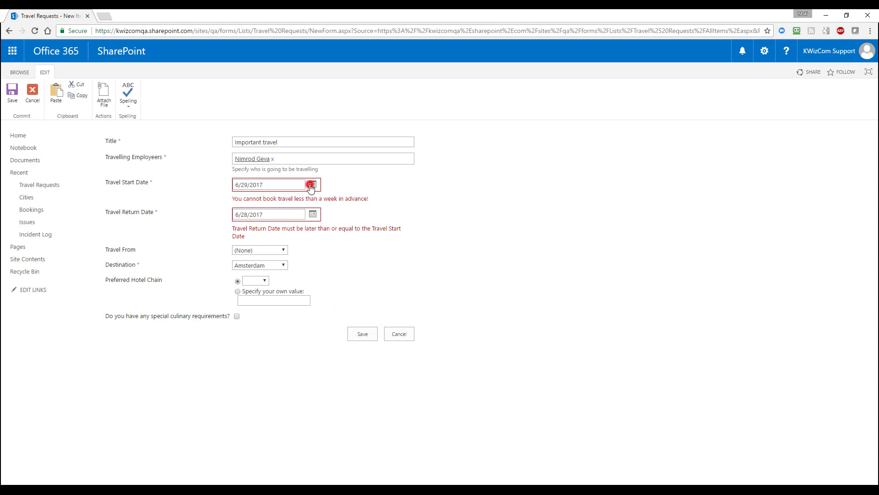
pyautogui.click(312, 184)
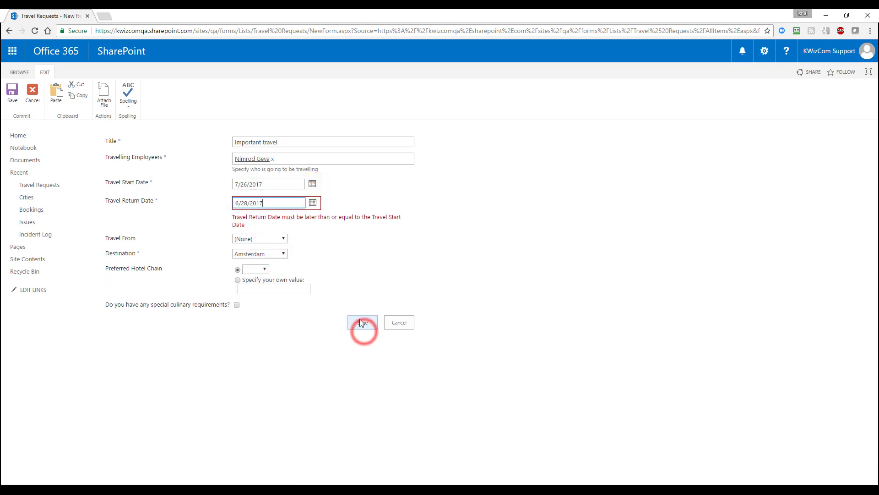
pyautogui.click(362, 321)
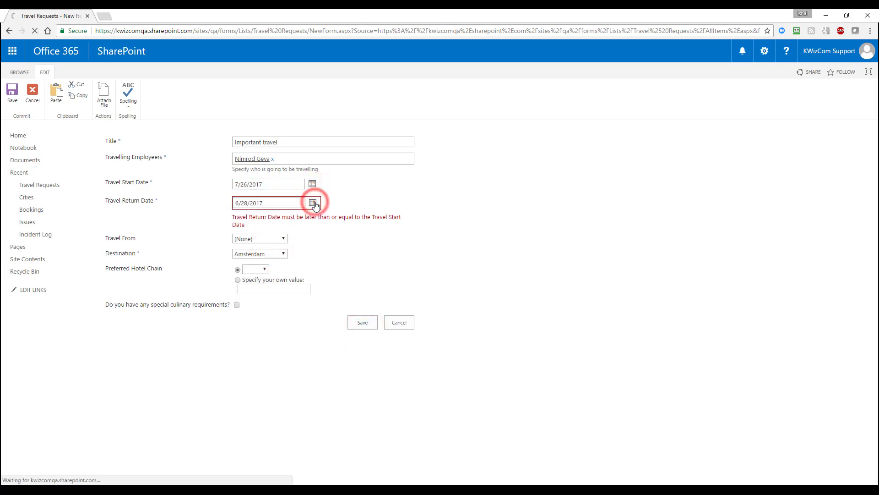
# Step: Advance the Travel Return Date calendar to July 2017
pyautogui.click(312, 203)
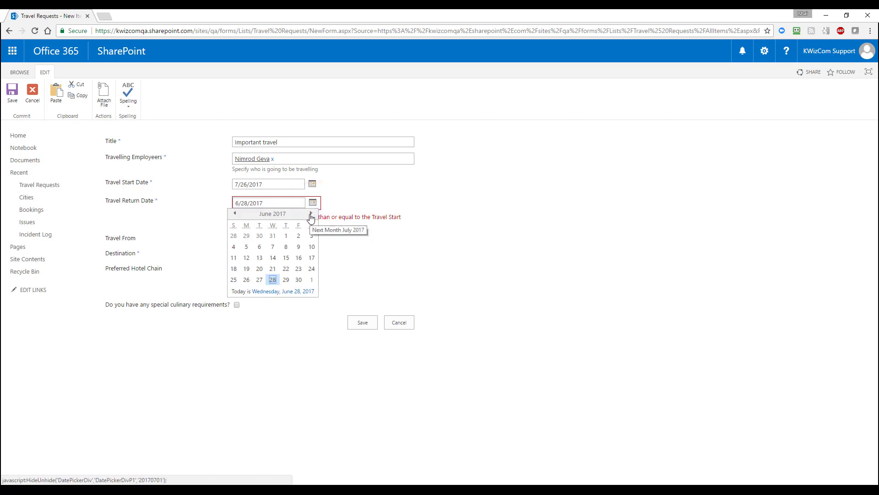
pyautogui.click(312, 216)
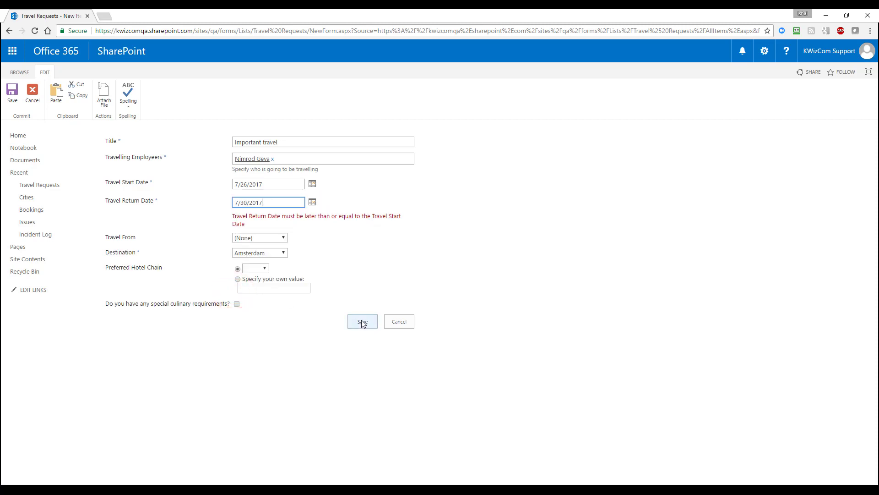
# Step: Save the request with a 7/30/2017 return date, then return to the list's KWizCom Forms settings
pyautogui.click(362, 321)
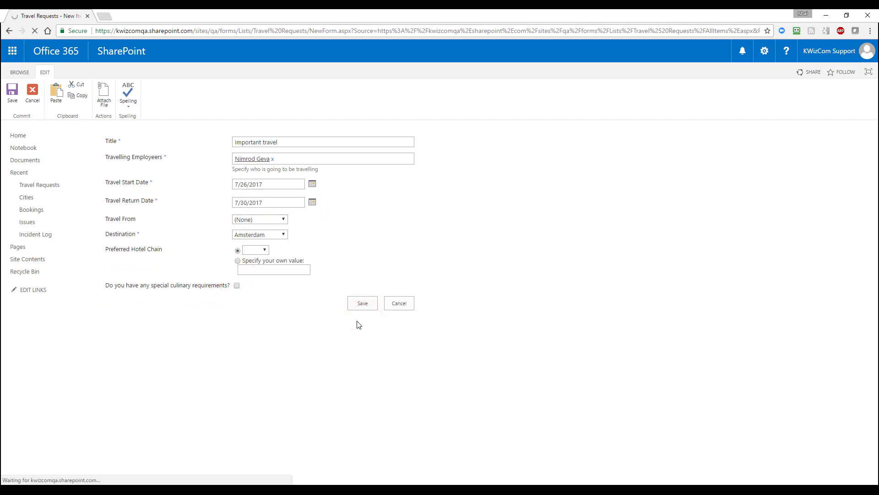
pyautogui.click(362, 303)
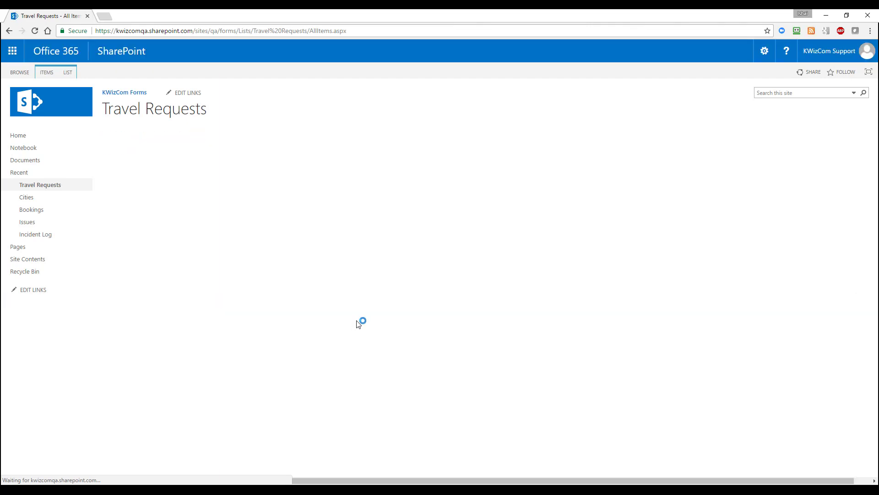
pyautogui.click(45, 71)
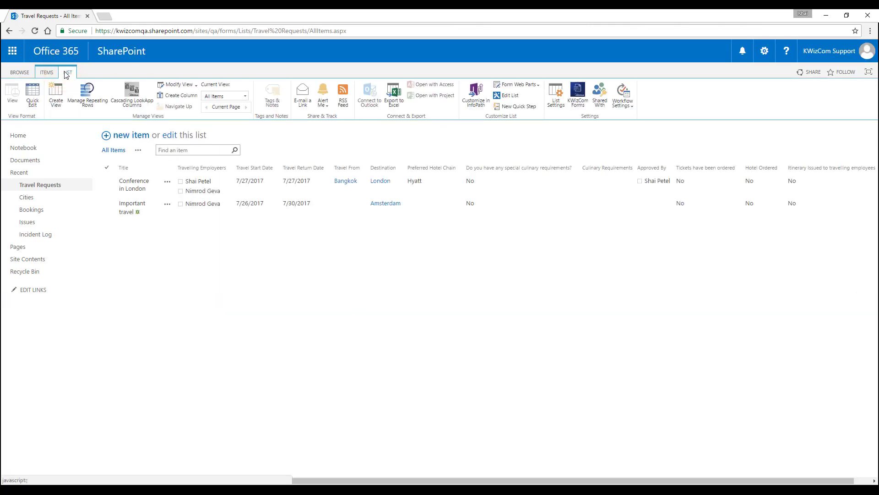
pyautogui.click(576, 92)
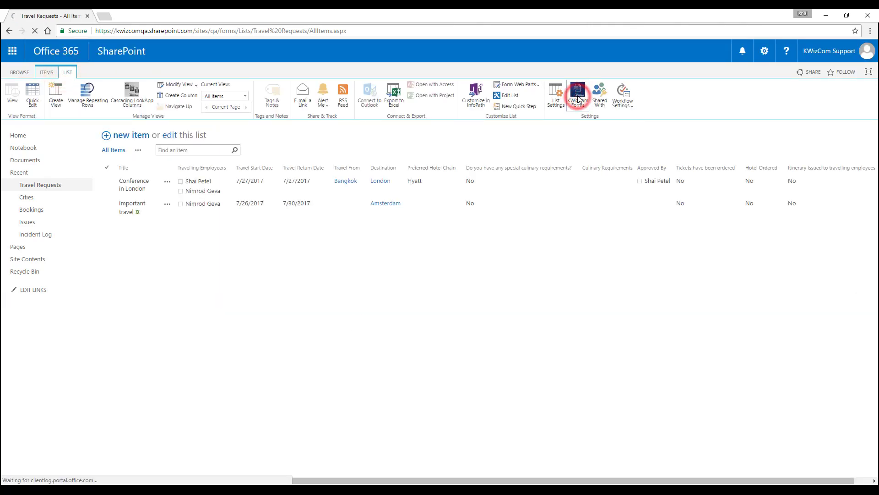
pyautogui.click(577, 93)
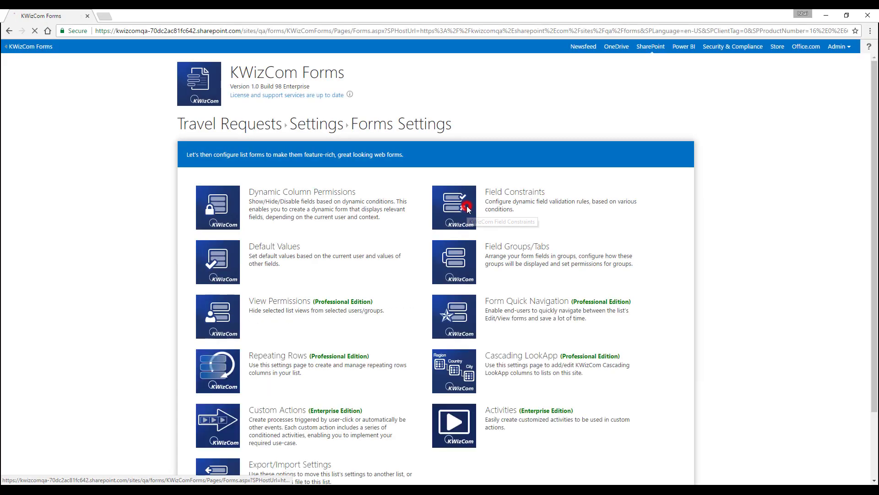
# Step: In Field Constraints, add a Culinary Requirements rule 'is not empty' with field highlight
pyautogui.click(454, 206)
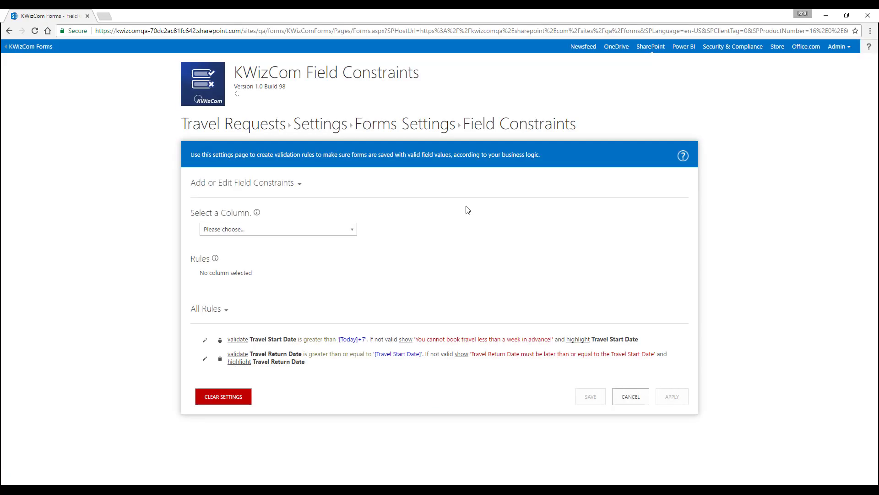
pyautogui.click(277, 229)
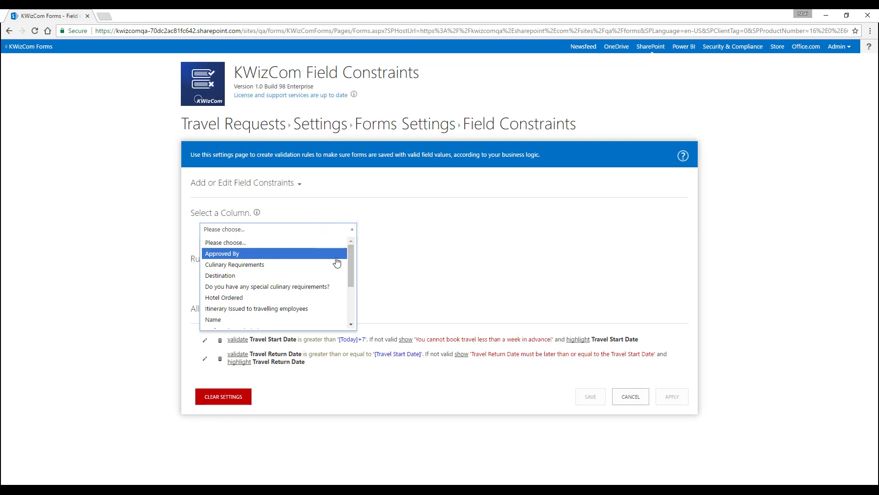
pyautogui.click(234, 263)
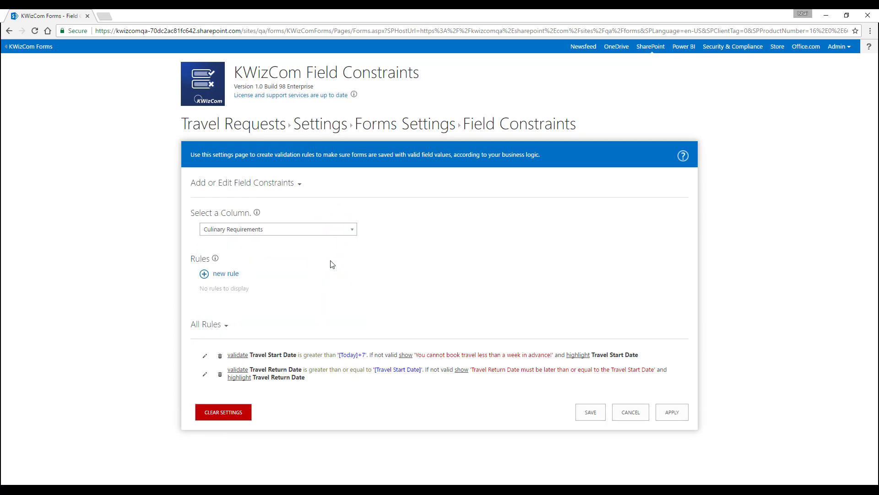
pyautogui.click(222, 273)
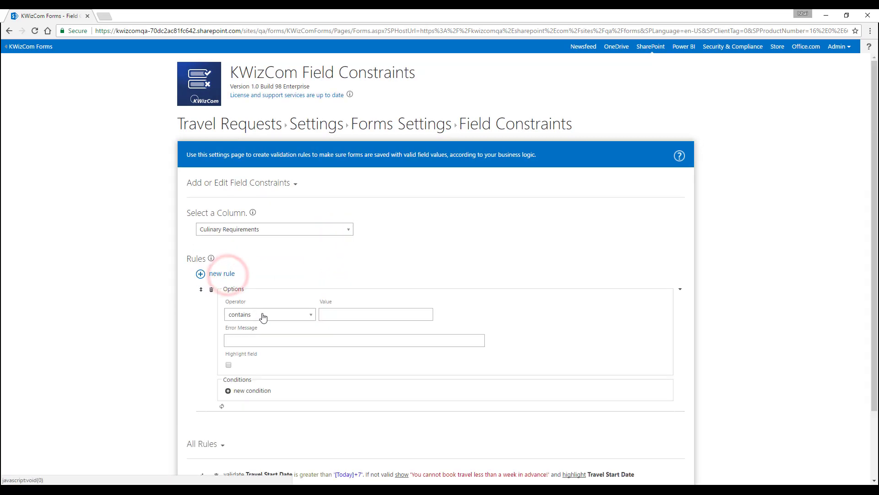
pyautogui.click(269, 315)
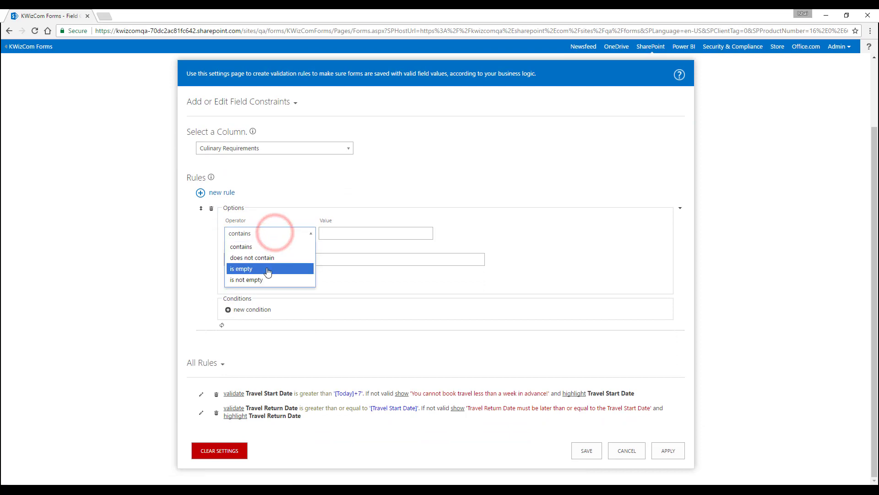
pyautogui.click(245, 280)
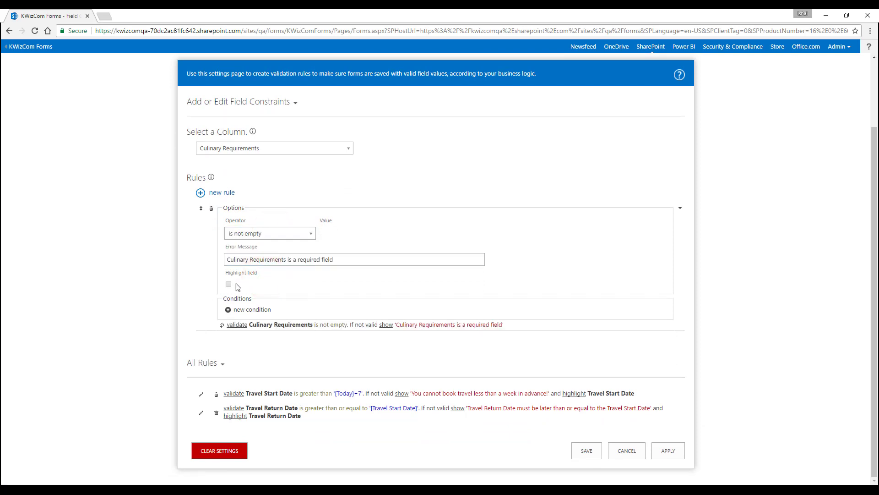
pyautogui.click(228, 283)
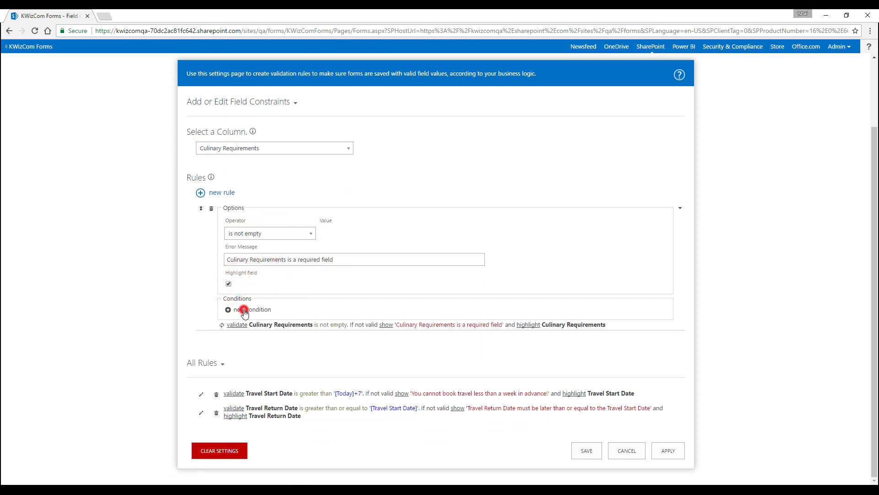
# Step: Condition the rule on the special culinary requirements question being Yes, and save
pyautogui.click(243, 310)
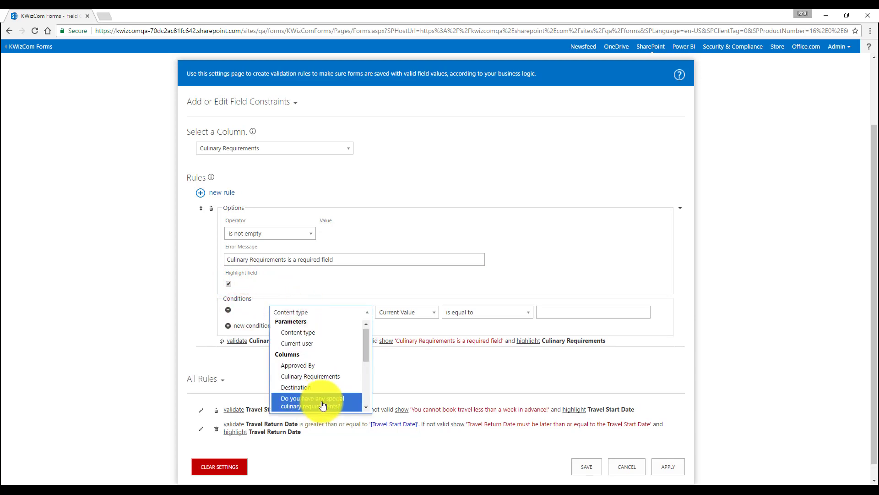
pyautogui.click(312, 402)
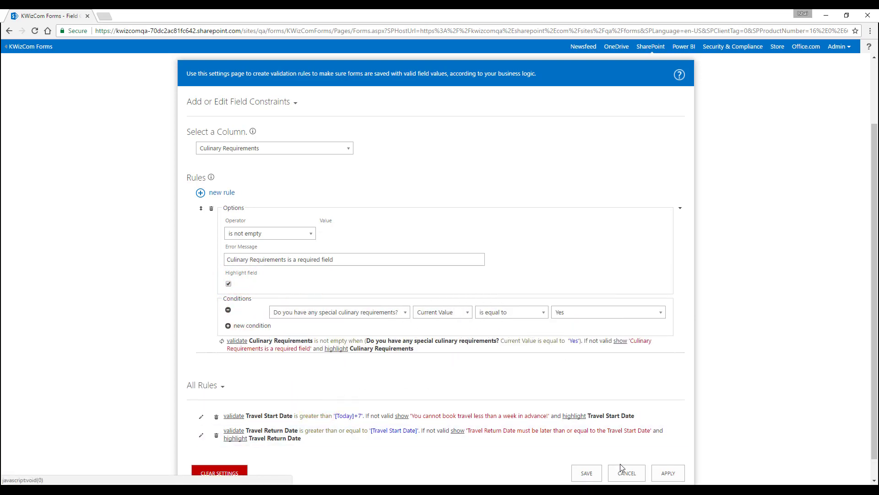
pyautogui.click(625, 472)
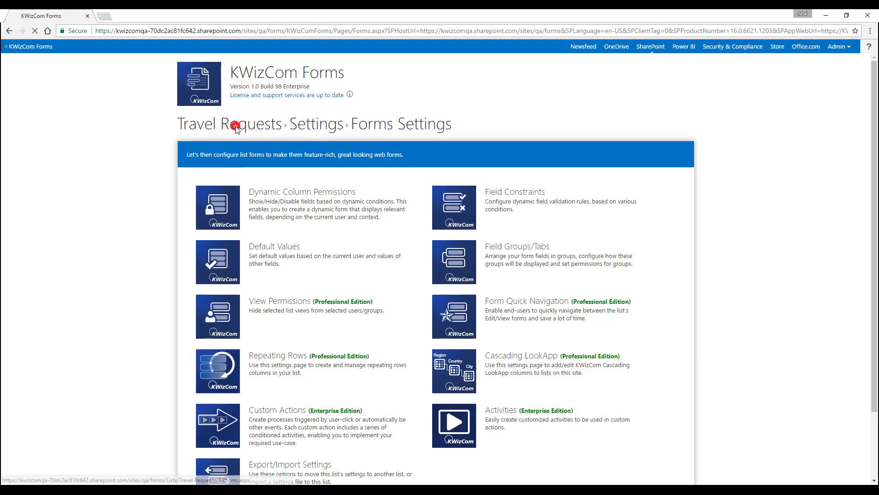
# Step: Edit the 'Important' request, answer Yes to special culinary requirements, and try saving to see the required-field error
pyautogui.click(229, 124)
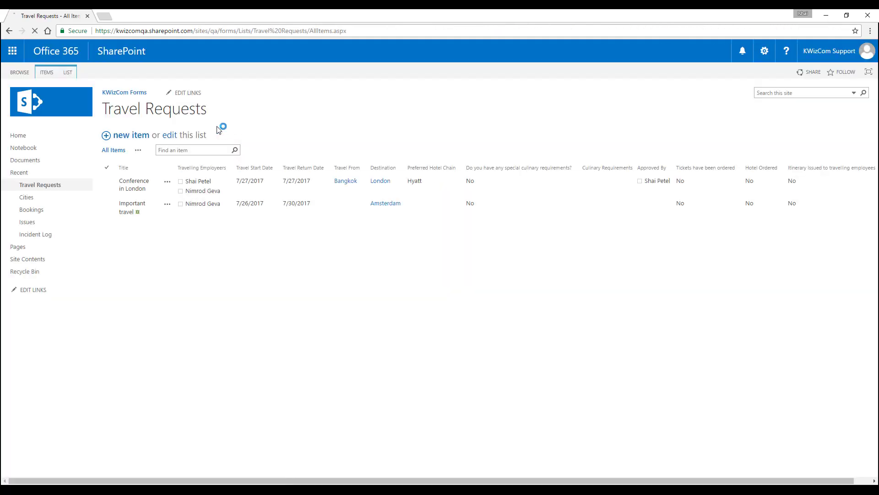
pyautogui.click(167, 204)
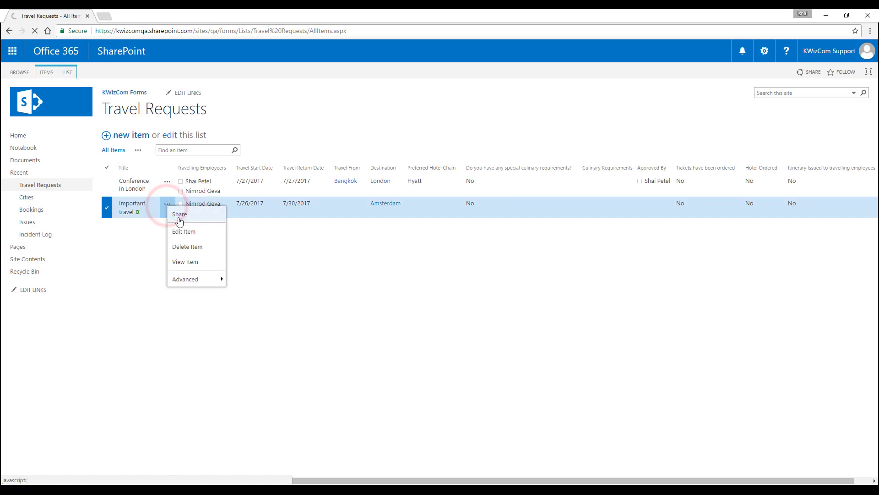
pyautogui.click(183, 231)
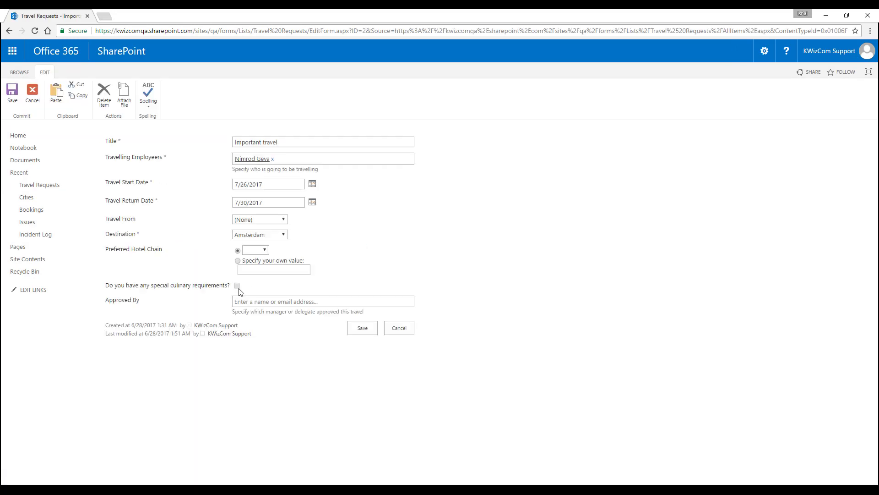
pyautogui.click(237, 285)
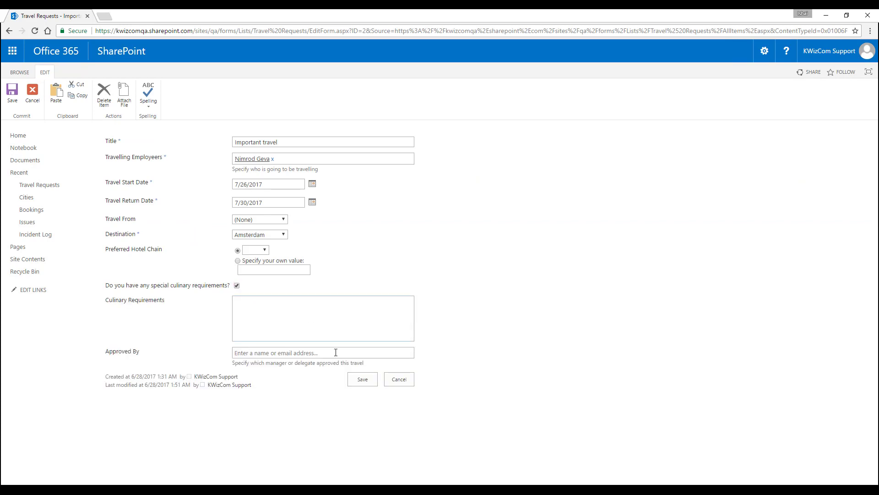
pyautogui.click(362, 380)
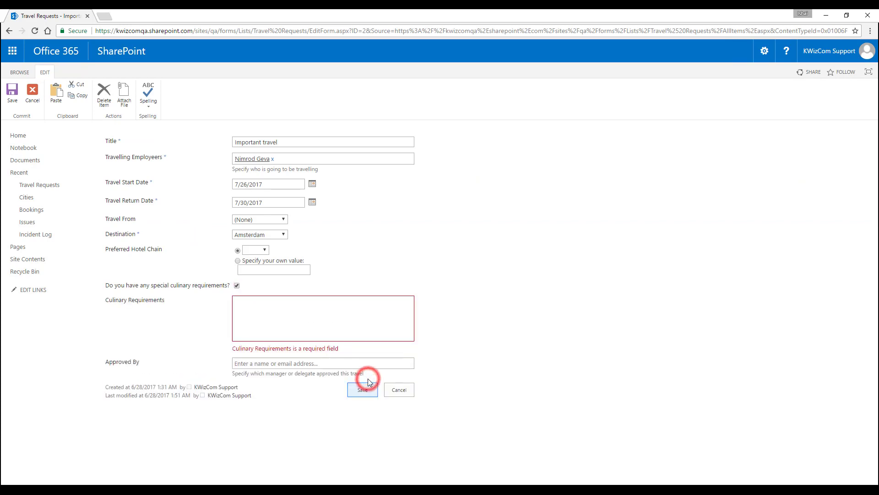
# Step: Enter 'Low carbs please' as Culinary Requirements and save the request
pyautogui.click(322, 318)
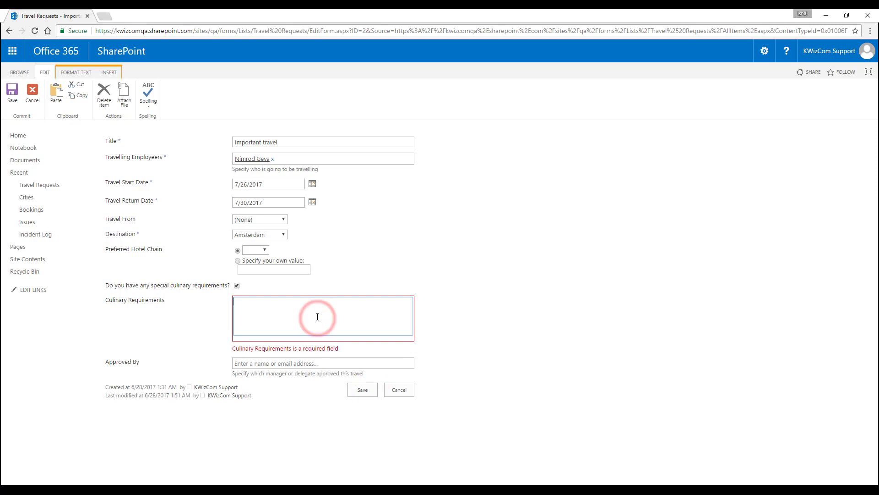
pyautogui.write('Low carbs please')
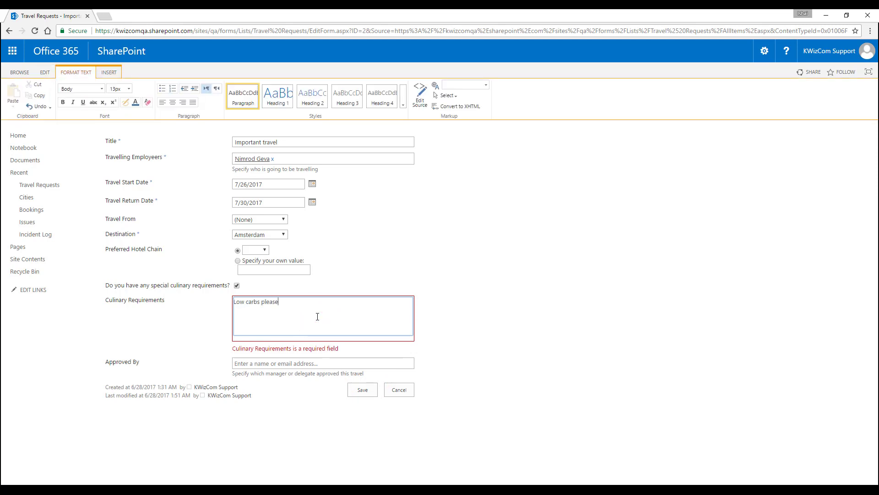
pyautogui.click(362, 389)
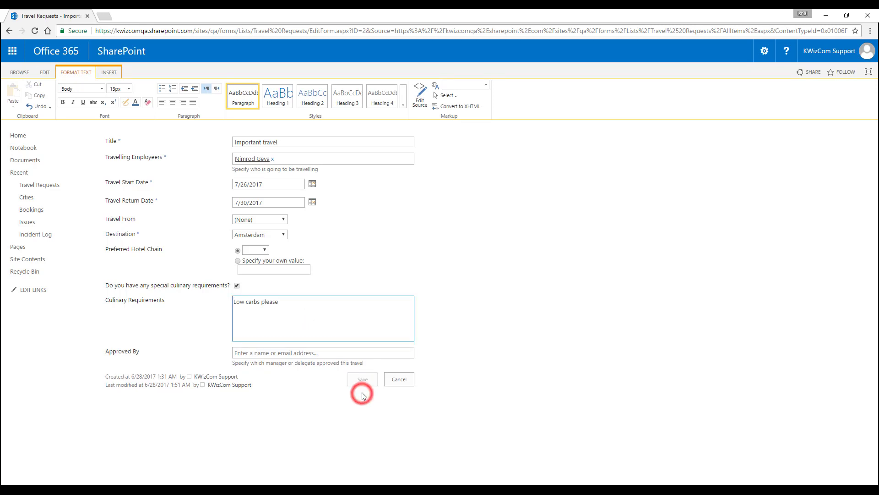
pyautogui.click(361, 379)
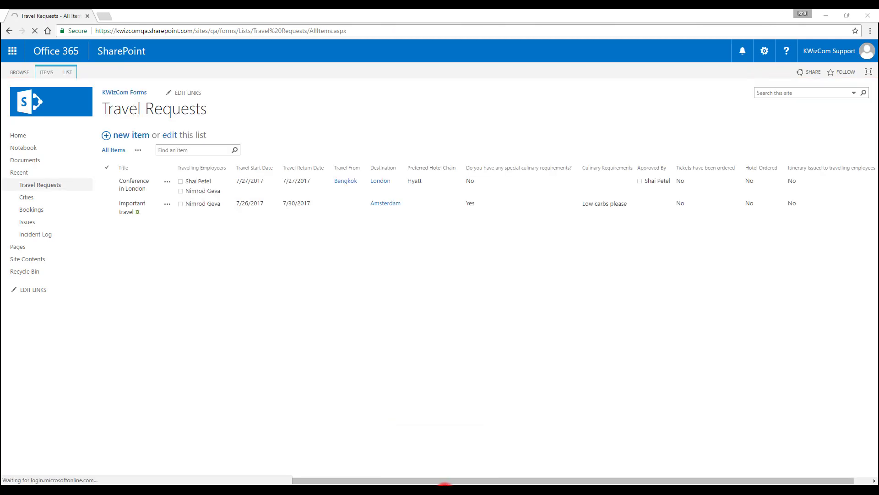
# Step: Create a Contact Phone Number text column described 'Please enter the phone number for any questions'
pyautogui.click(67, 71)
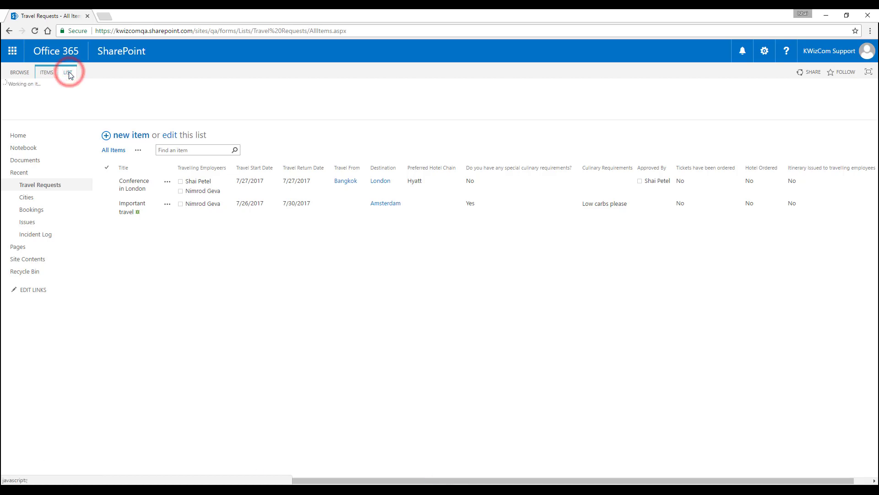
pyautogui.click(67, 72)
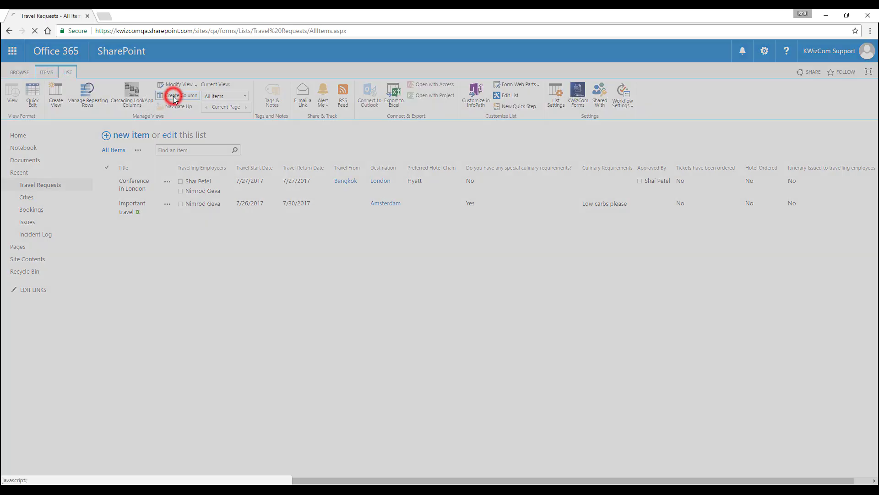
pyautogui.click(178, 94)
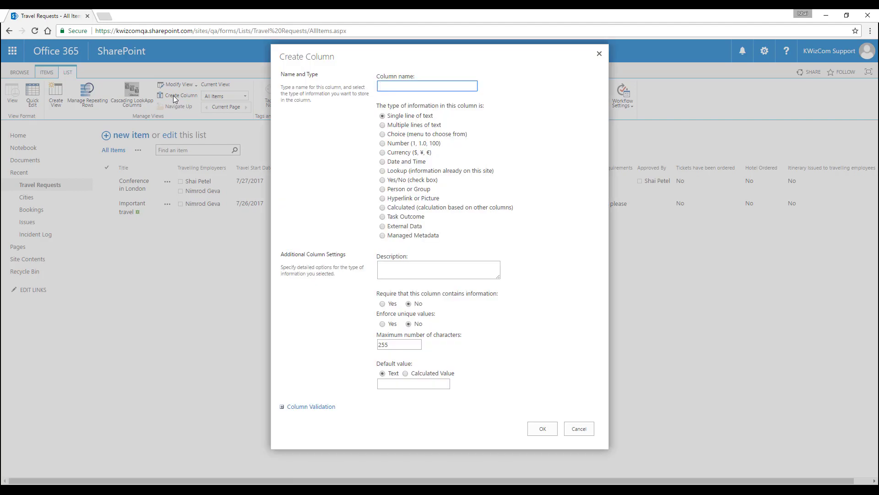
pyautogui.write('Contact Phone Number')
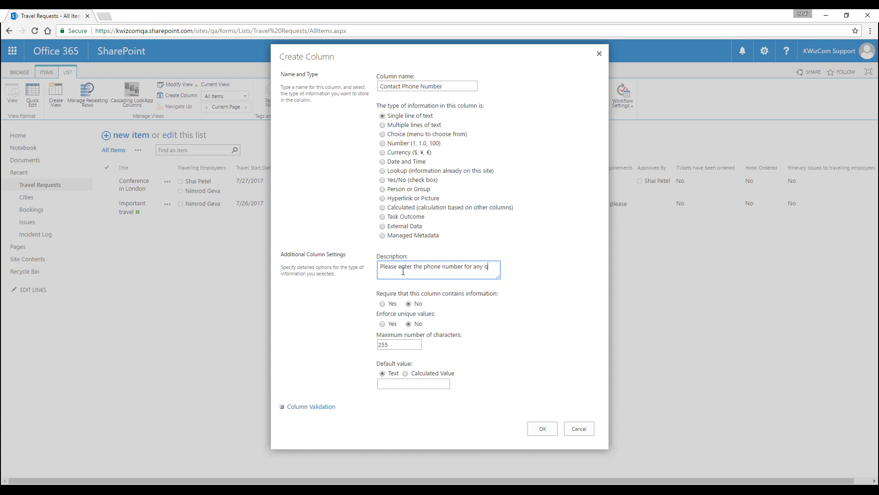
pyautogui.write('questions')
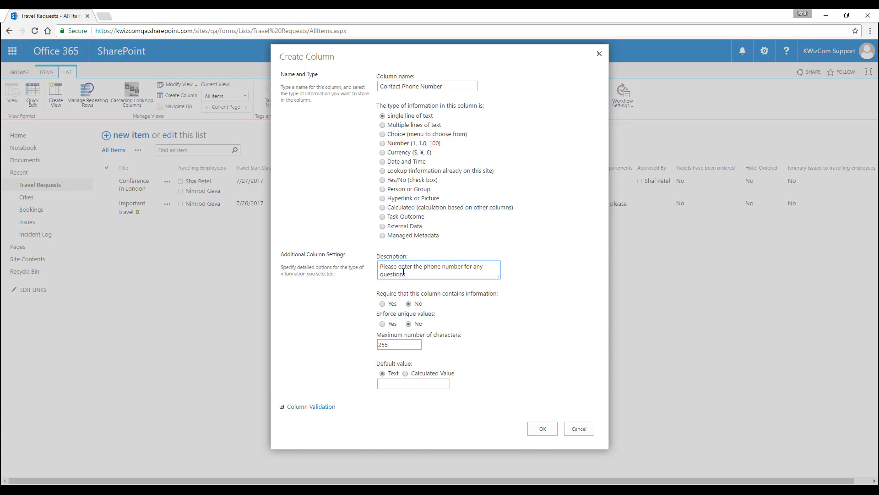
pyautogui.click(541, 428)
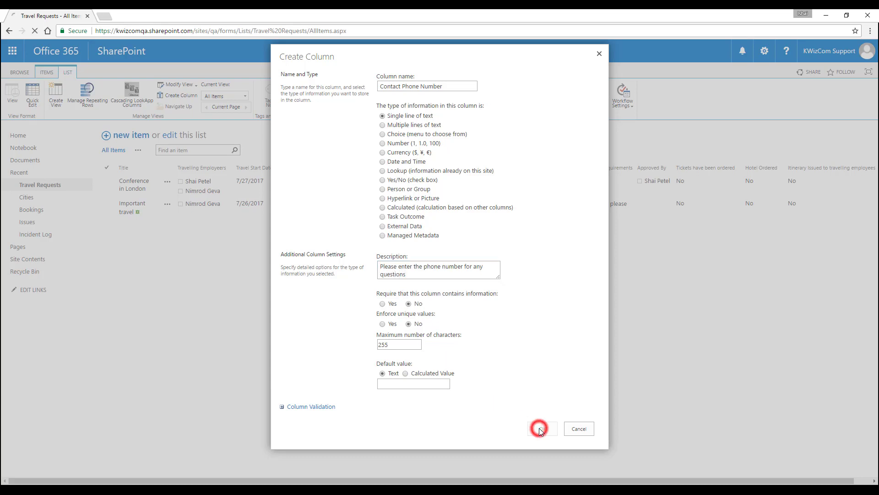
pyautogui.click(541, 428)
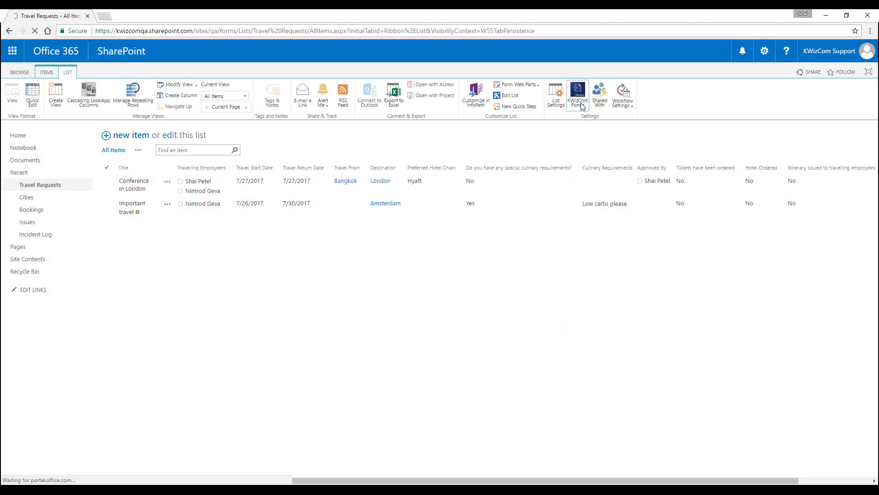
# Step: In KWizCom Forms Field Constraints, start a new rule on Contact Phone Number
pyautogui.click(577, 94)
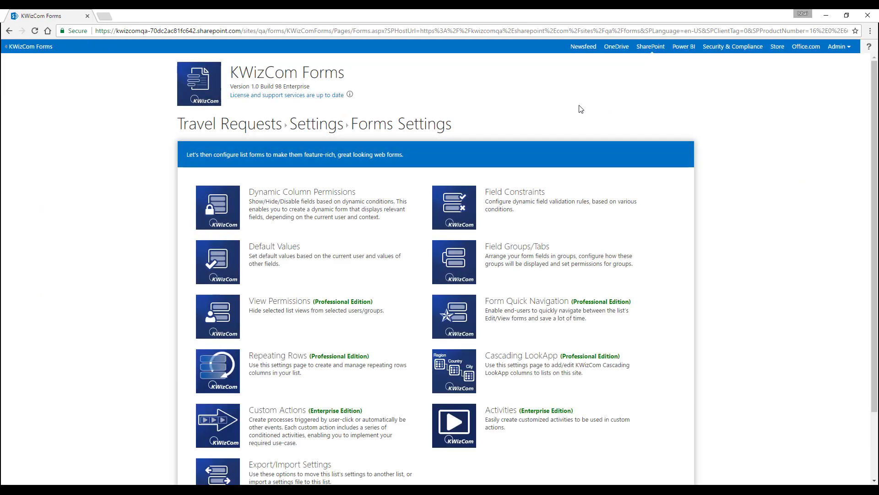
pyautogui.click(514, 191)
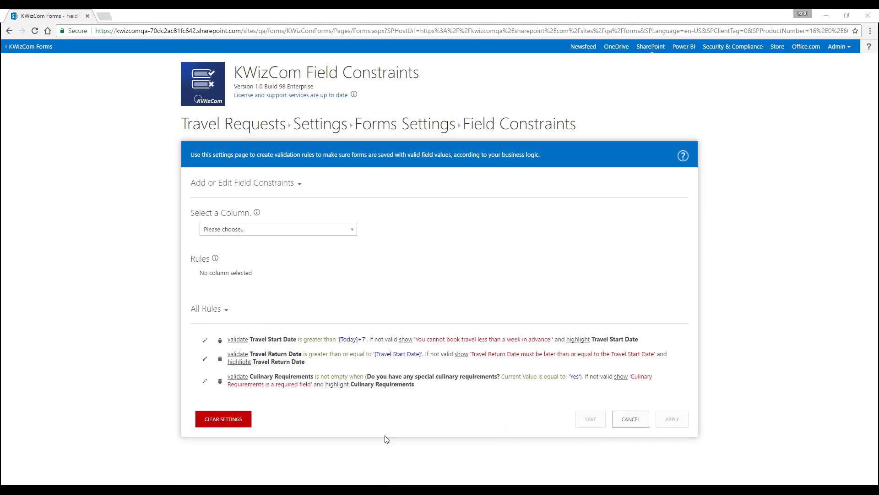
pyautogui.click(277, 229)
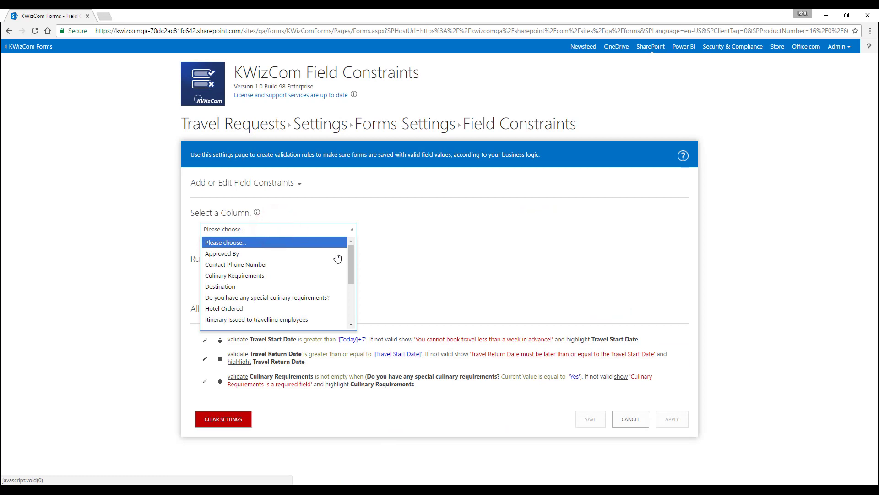
pyautogui.click(236, 263)
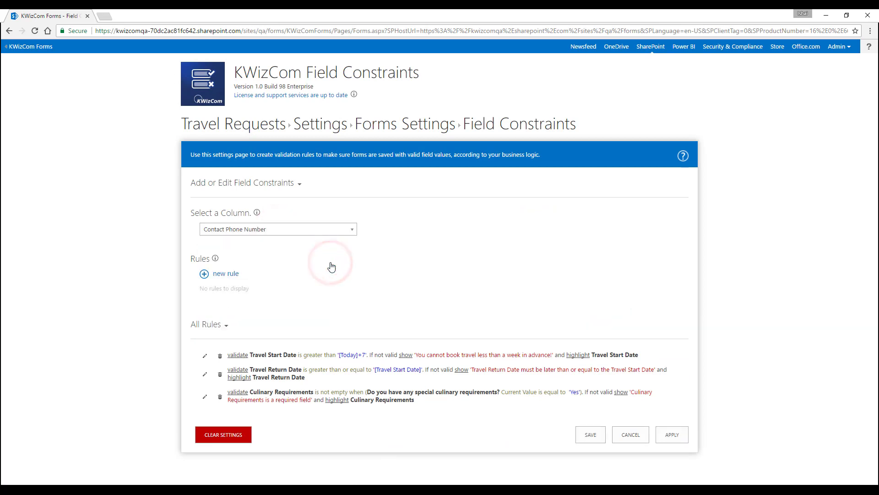
pyautogui.click(226, 273)
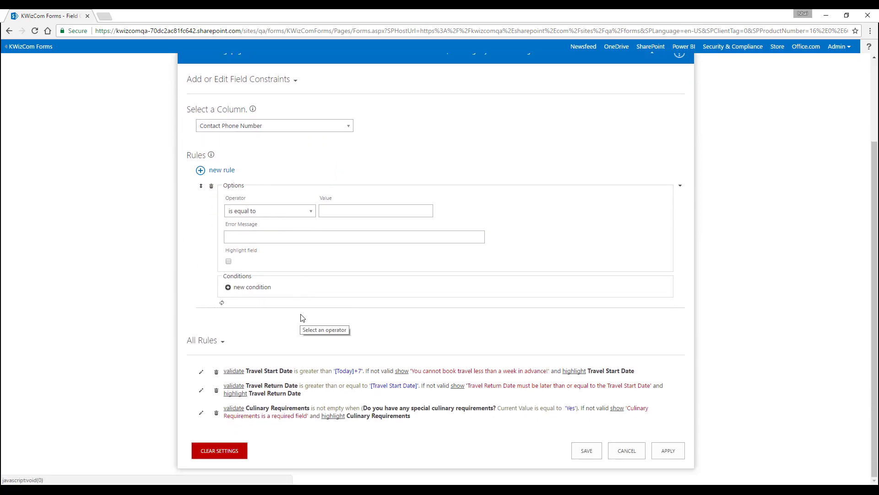
# Step: Require it to match the Phone Number pattern, highlight the field when invalid, and save
pyautogui.click(269, 210)
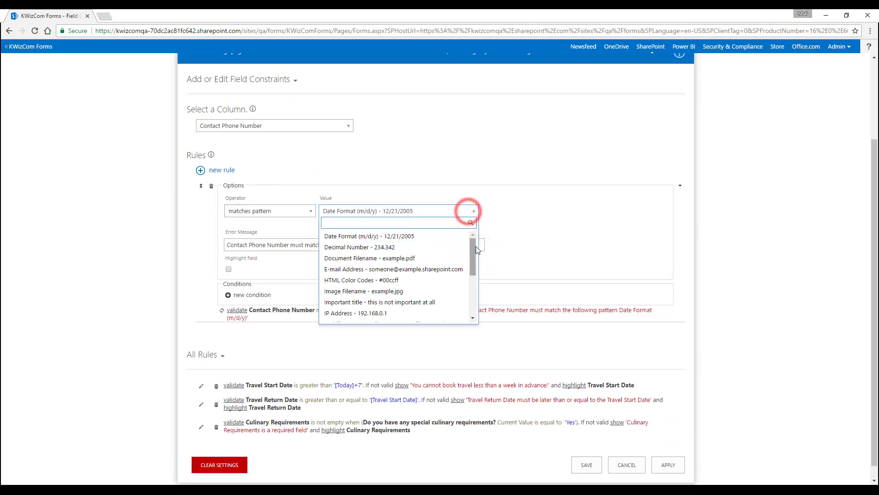
pyautogui.scroll(-3)
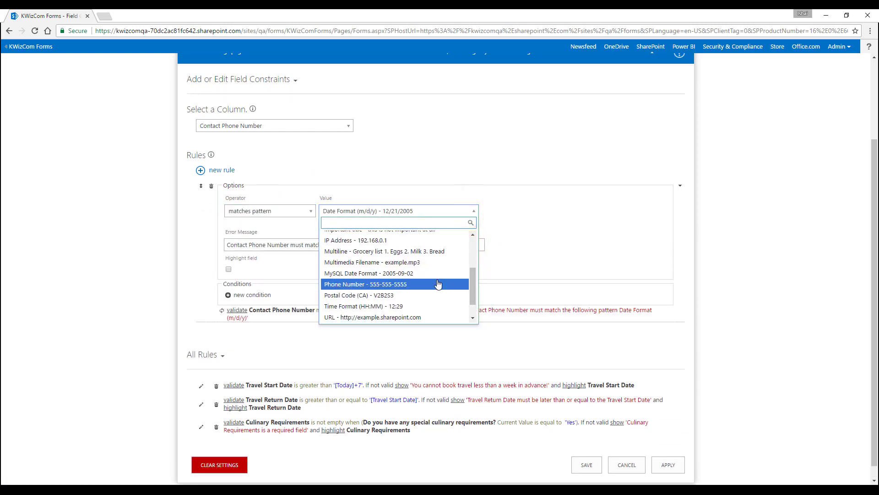
pyautogui.click(365, 284)
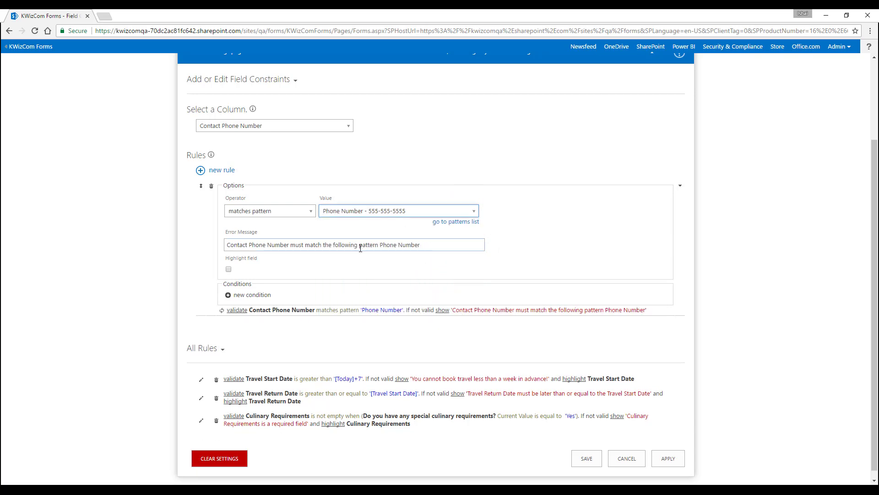
pyautogui.click(228, 269)
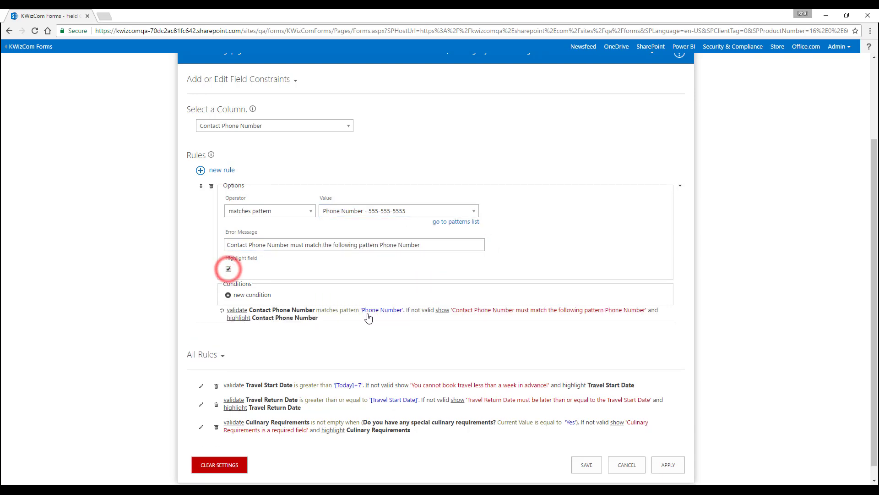
pyautogui.click(586, 465)
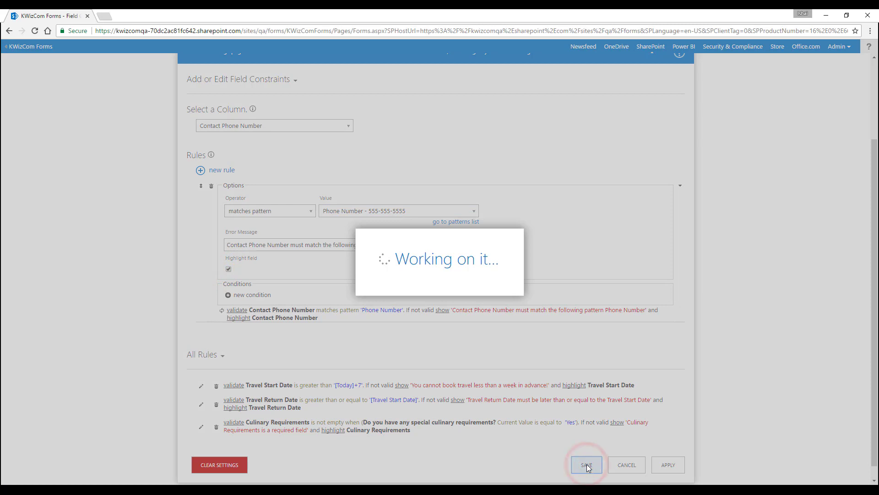
pyautogui.click(586, 464)
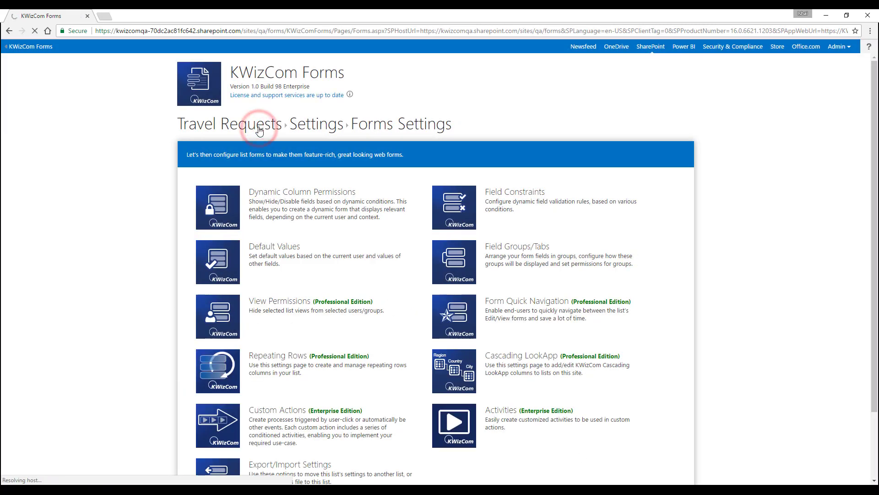
pyautogui.click(228, 124)
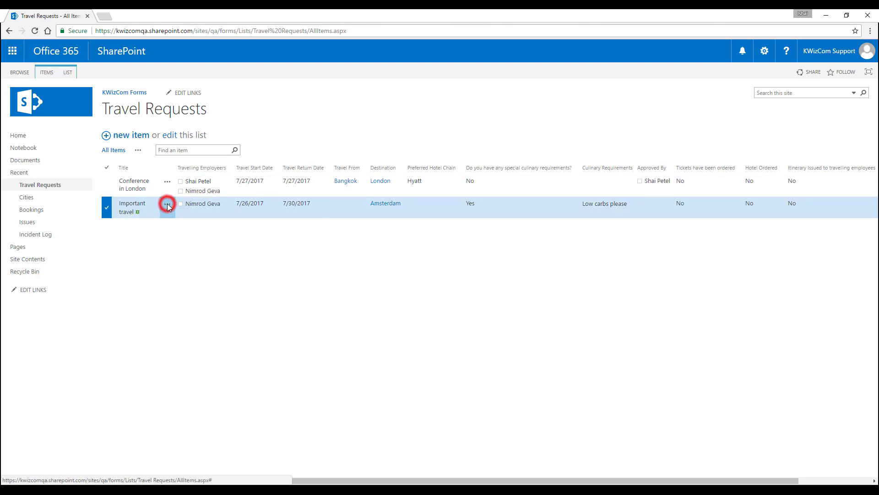
pyautogui.click(167, 203)
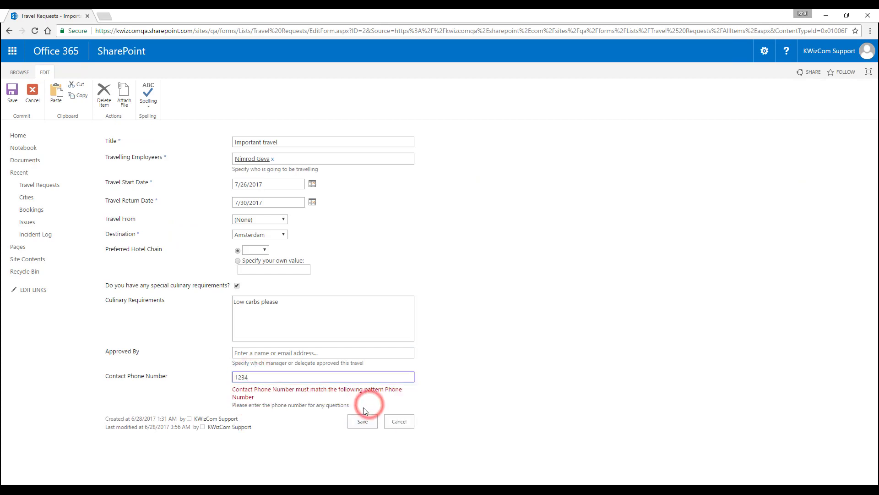
pyautogui.write('555-555-5555')
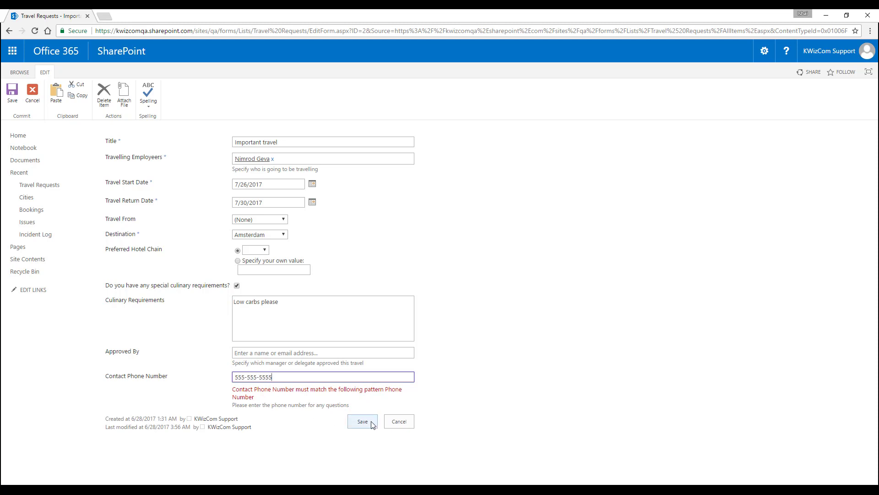
pyautogui.click(361, 422)
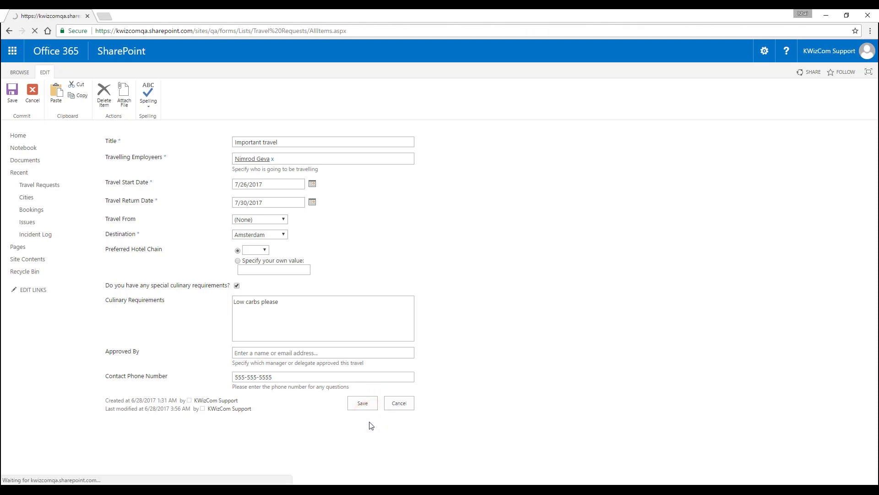
pyautogui.click(362, 403)
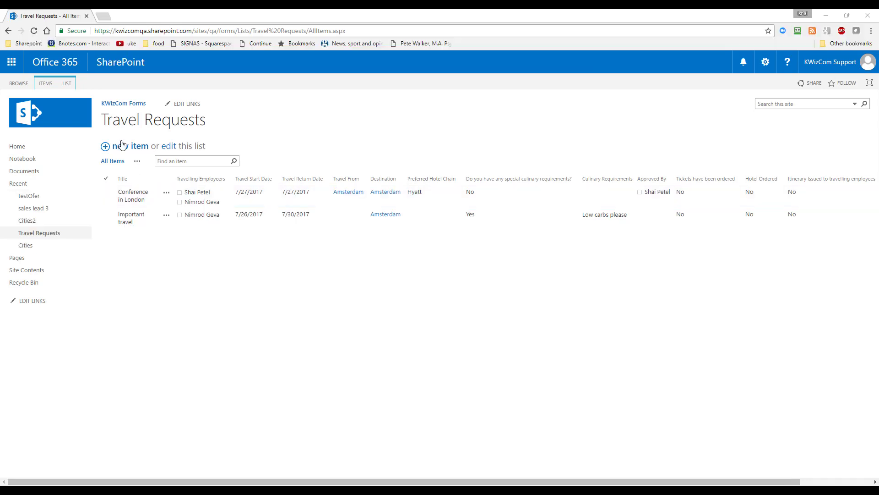
# Step: Add a condition to the Travel Start Date rule based on the current user
pyautogui.click(66, 83)
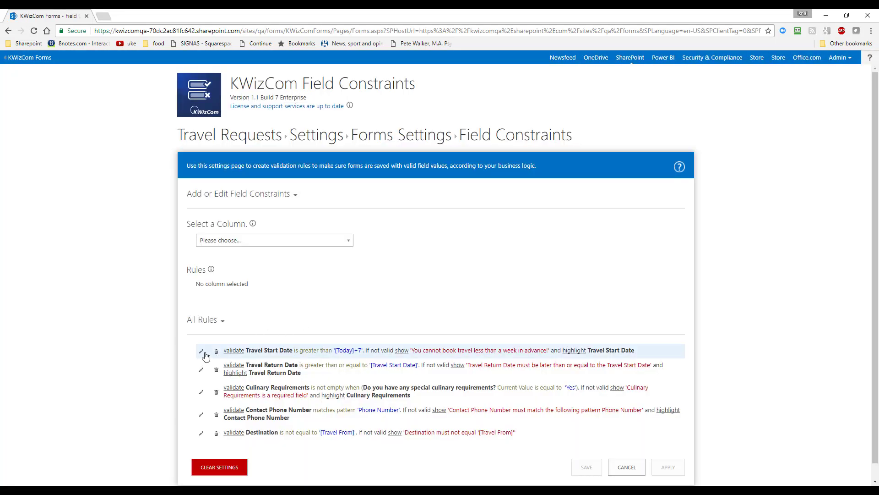
pyautogui.click(201, 351)
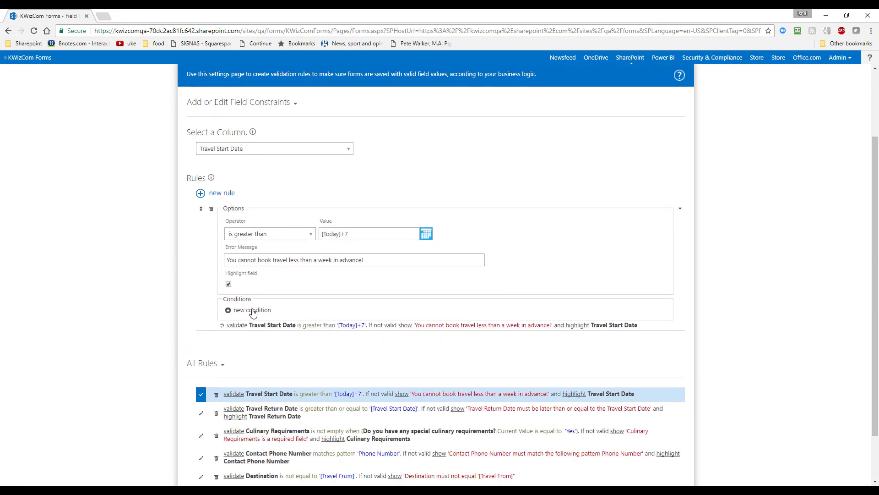
pyautogui.click(251, 309)
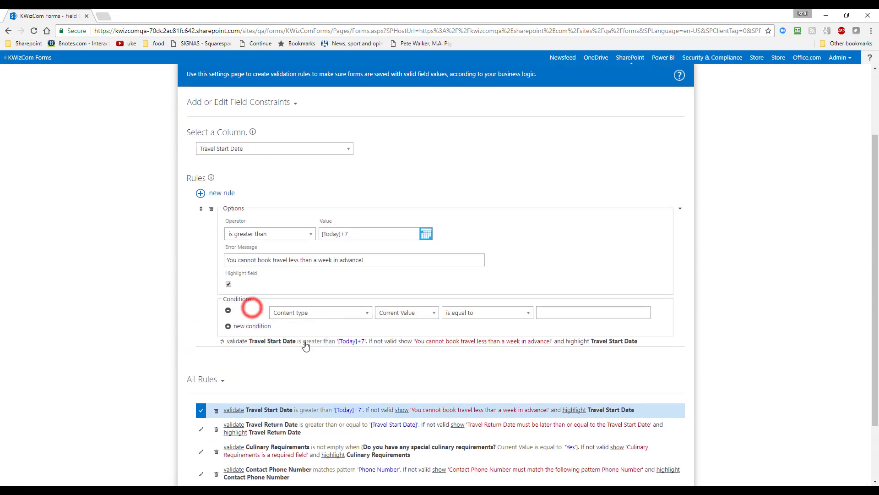
pyautogui.click(320, 313)
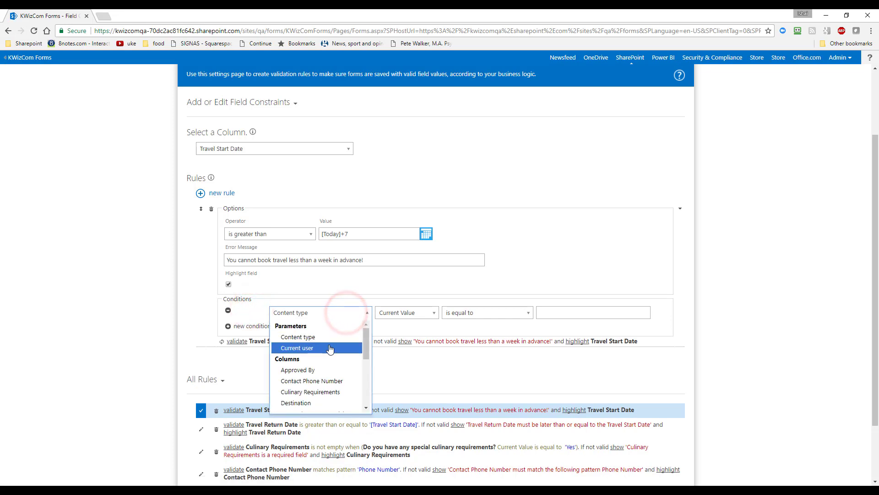
pyautogui.click(297, 348)
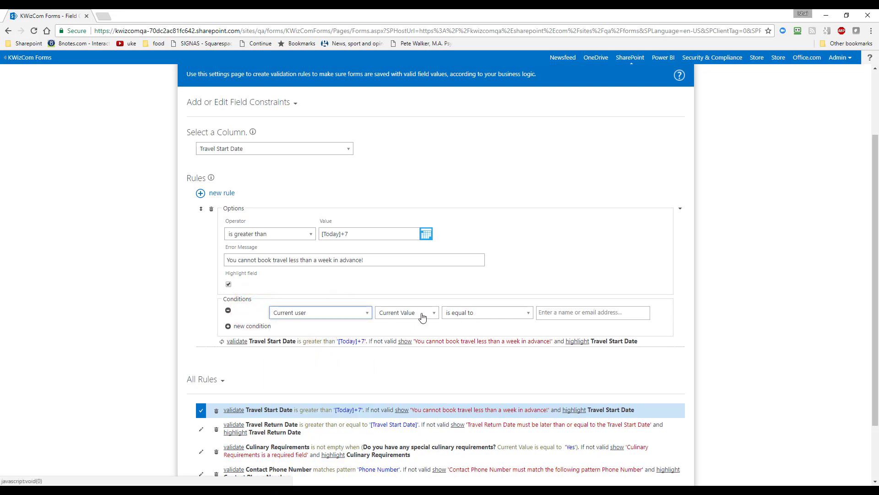
# Step: Require the current user to be 'not in' the Executives group and save the Field Constraints
pyautogui.click(487, 313)
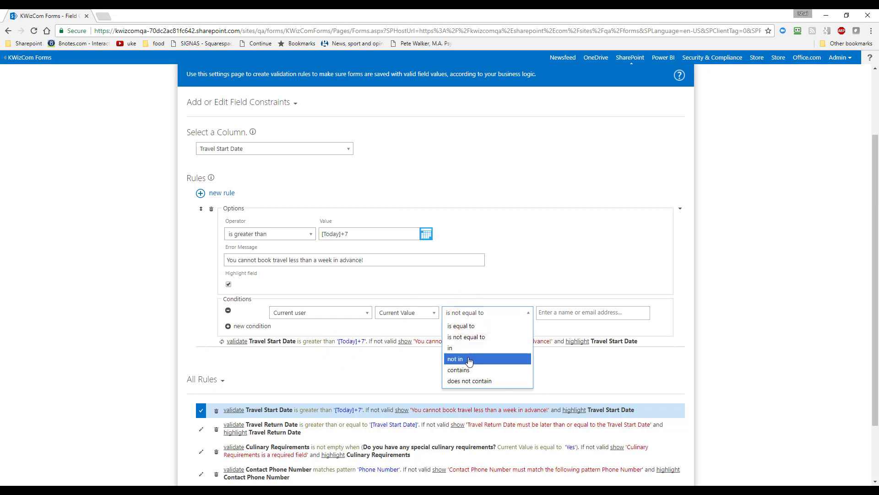
pyautogui.click(455, 358)
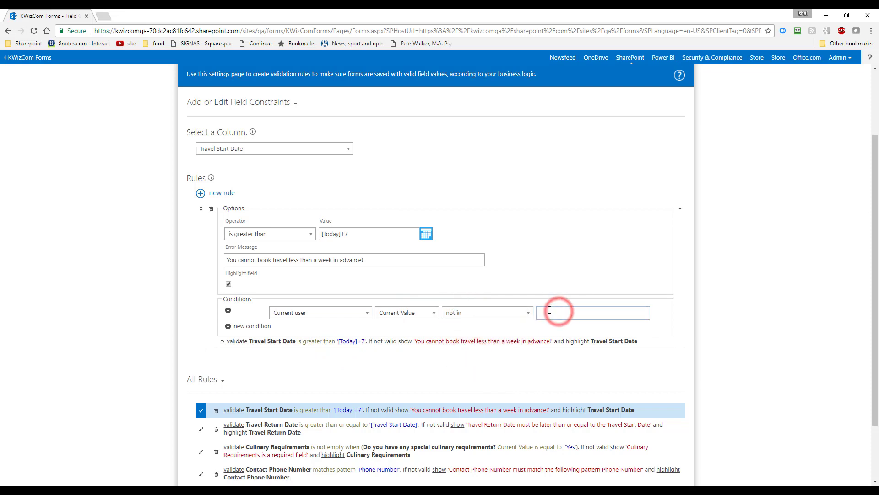
pyautogui.write('executives x')
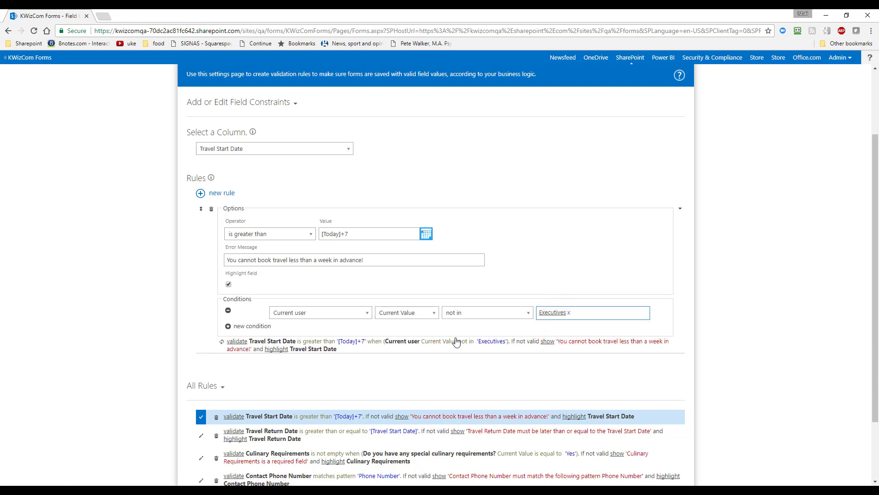
pyautogui.scroll(-3)
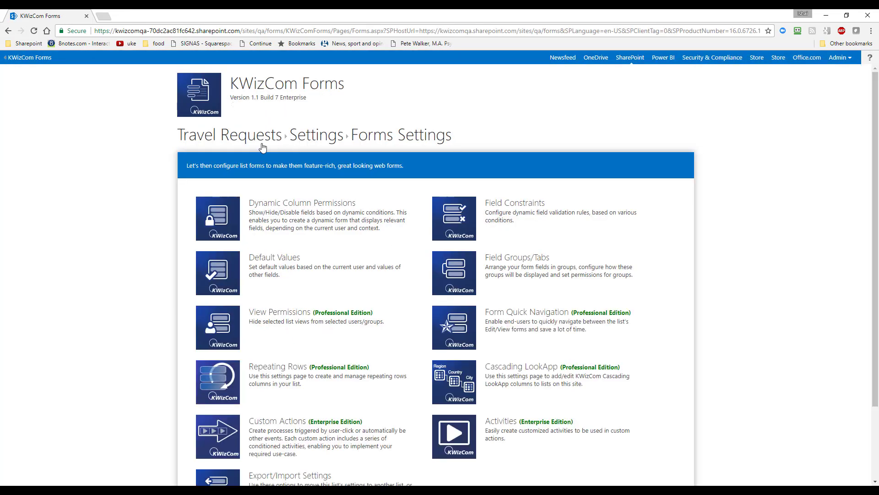
# Step: Start a new travel request with a start date of August 7, 2017
pyautogui.click(229, 135)
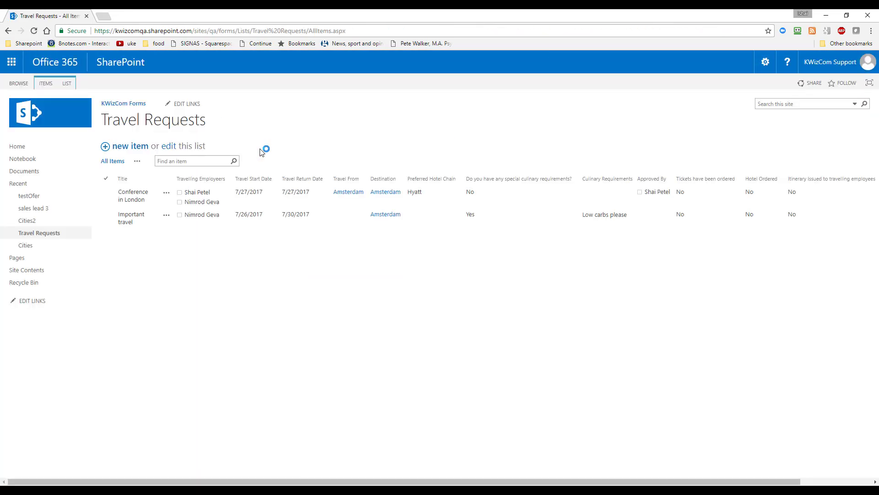
pyautogui.click(129, 145)
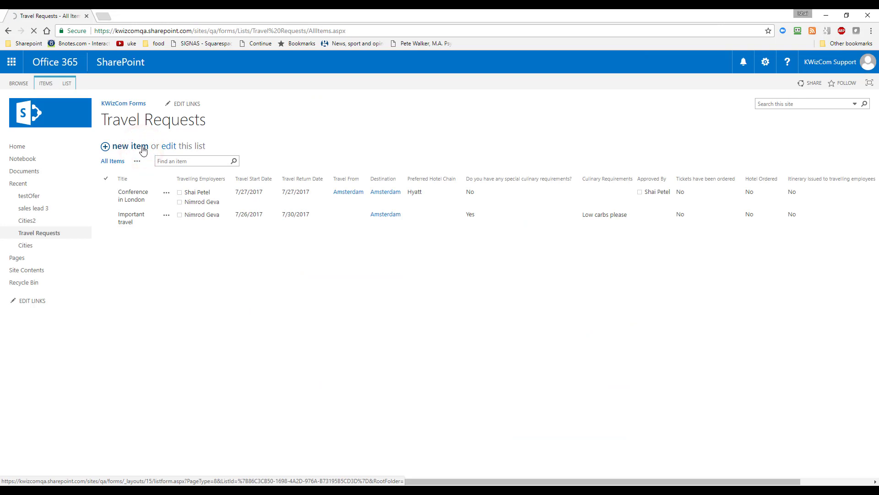
pyautogui.click(128, 146)
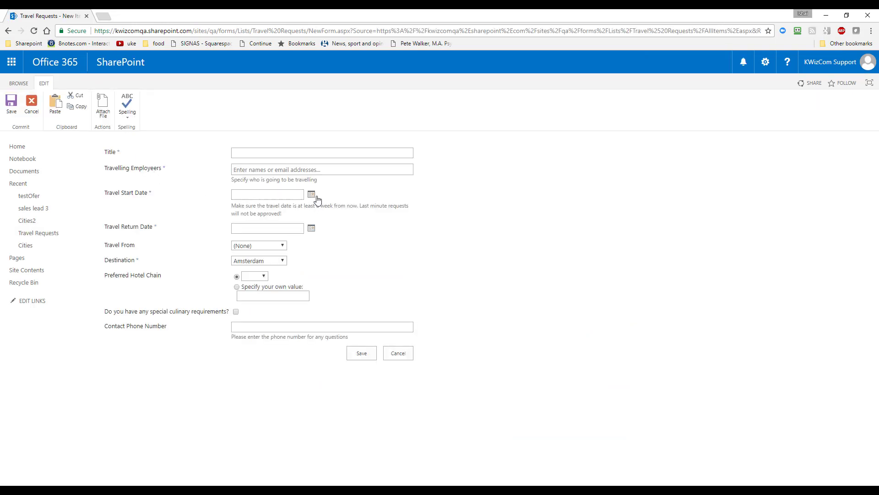
pyautogui.click(311, 196)
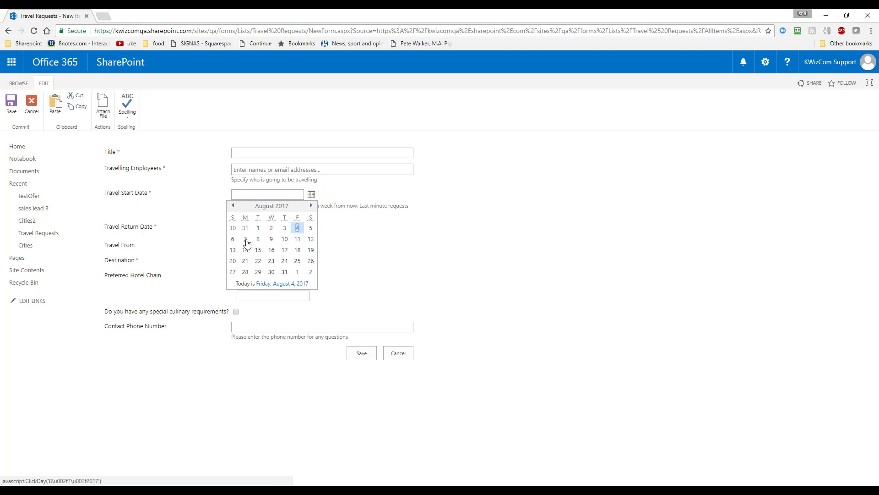
pyautogui.click(246, 239)
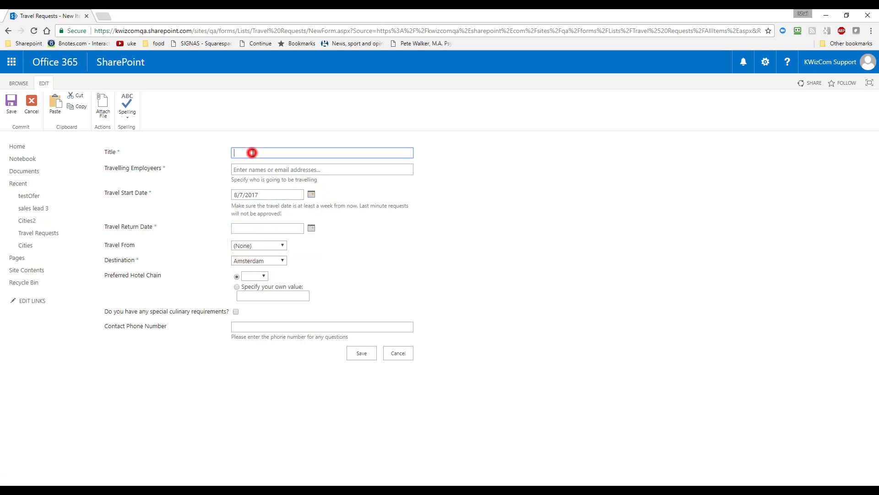
pyautogui.write('Conference in Irelan')
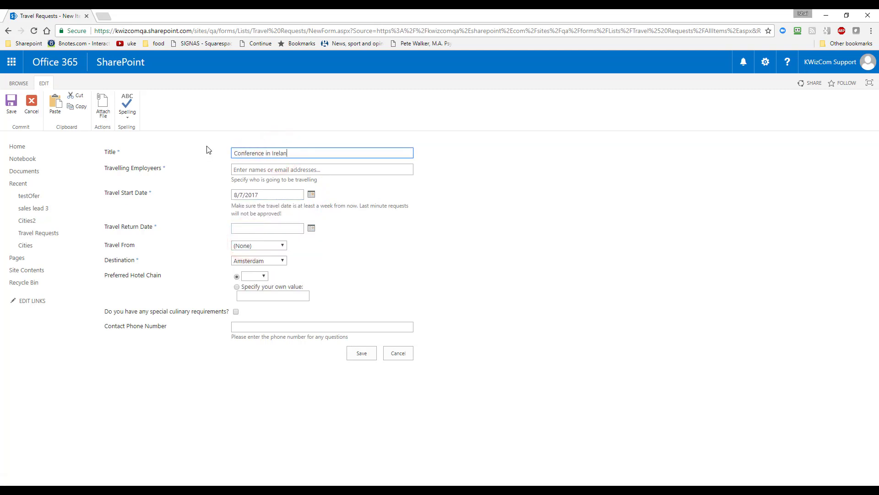
pyautogui.click(258, 260)
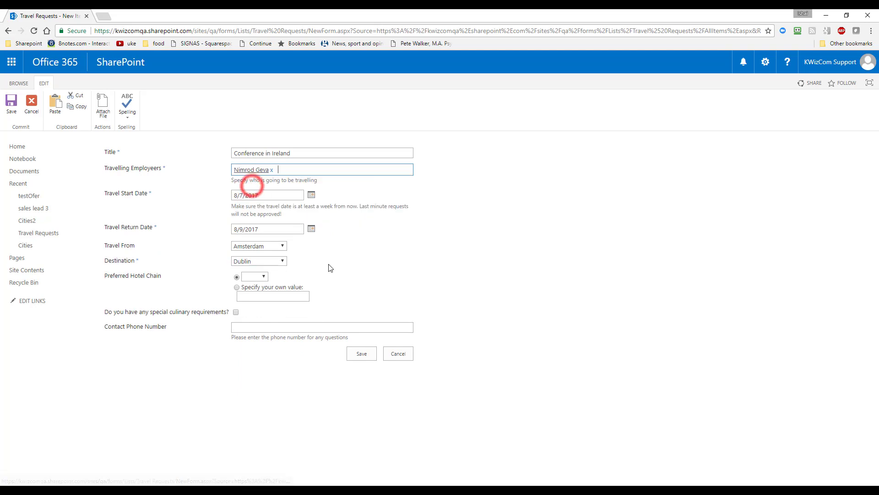
pyautogui.click(361, 353)
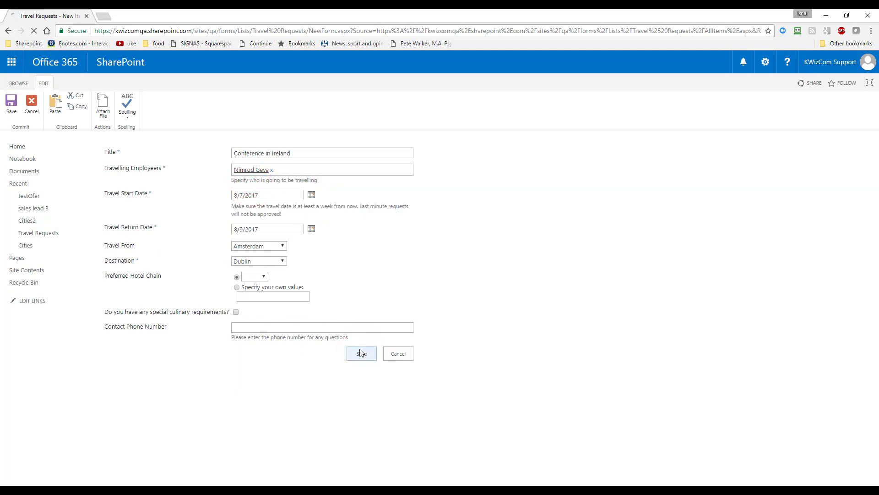
pyautogui.click(360, 354)
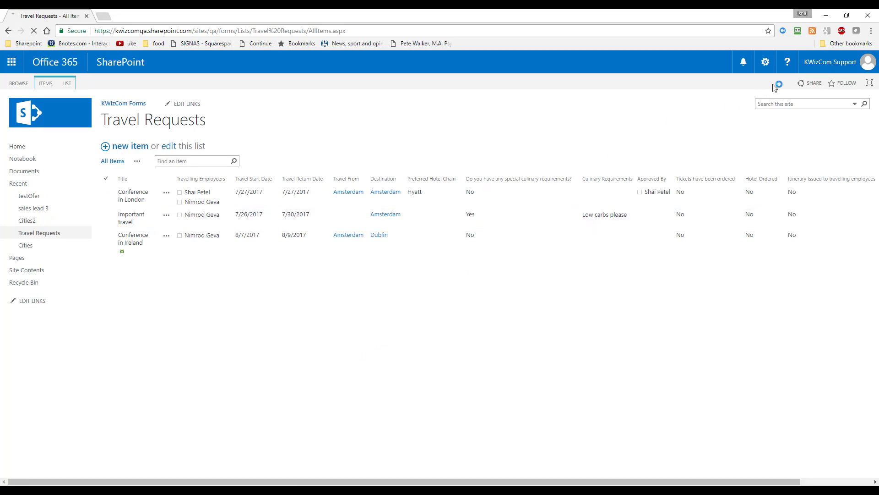
# Step: Go through Site settings to People and groups and show the Executives group members
pyautogui.click(736, 223)
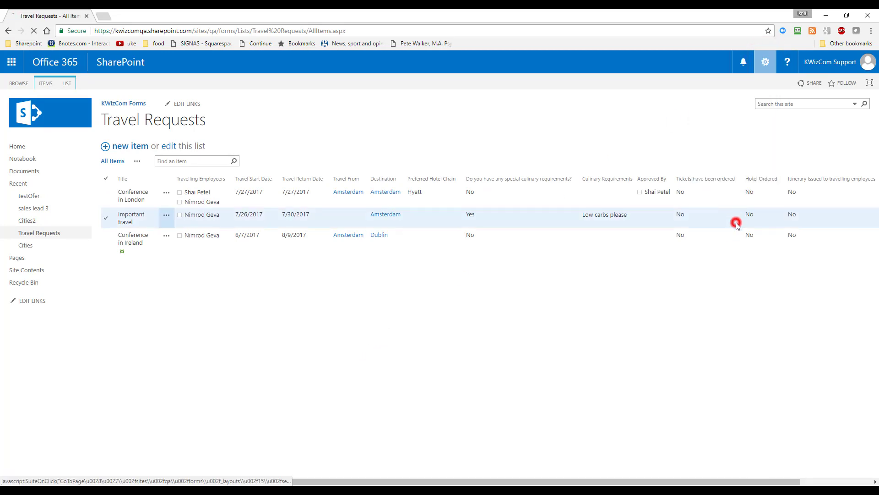
pyautogui.click(764, 61)
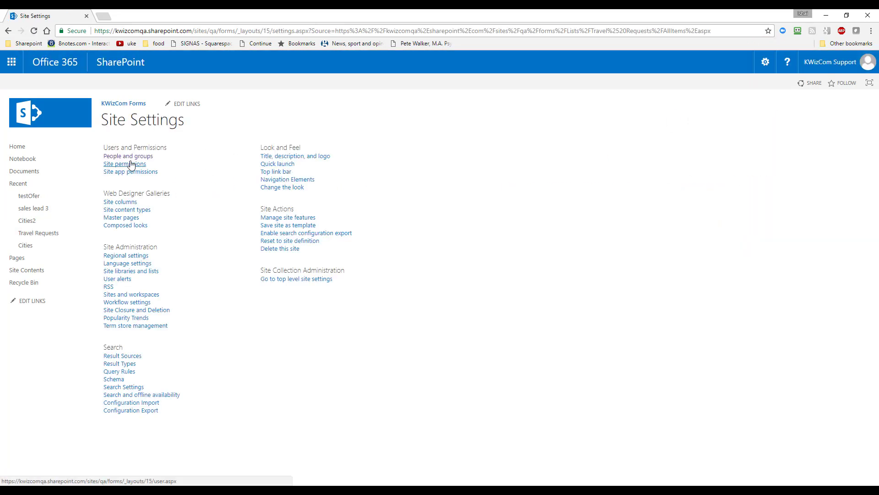
pyautogui.click(127, 156)
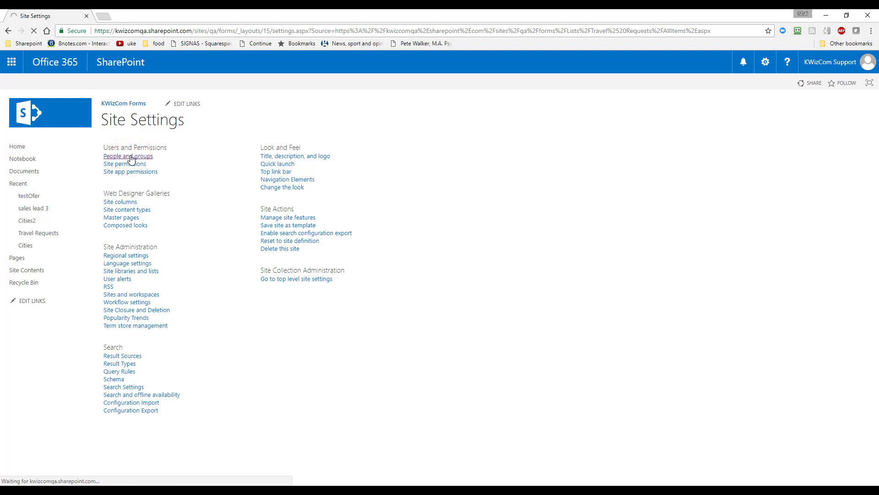
pyautogui.click(127, 156)
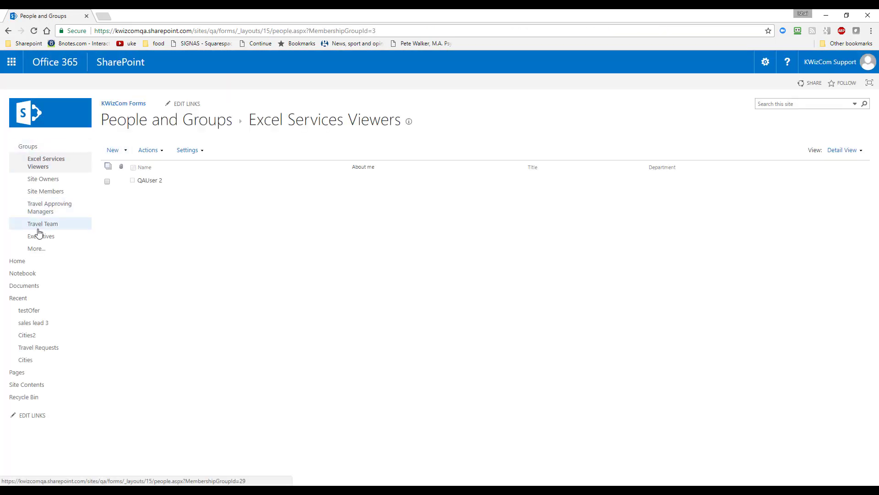
pyautogui.click(41, 235)
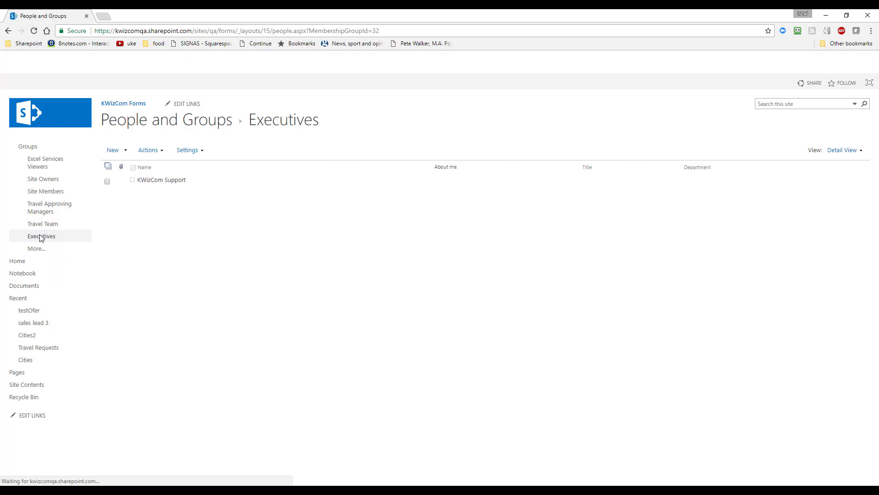
# Step: Remove KWizCom Support from the Executives group and return to the Travel Requests list
pyautogui.click(149, 149)
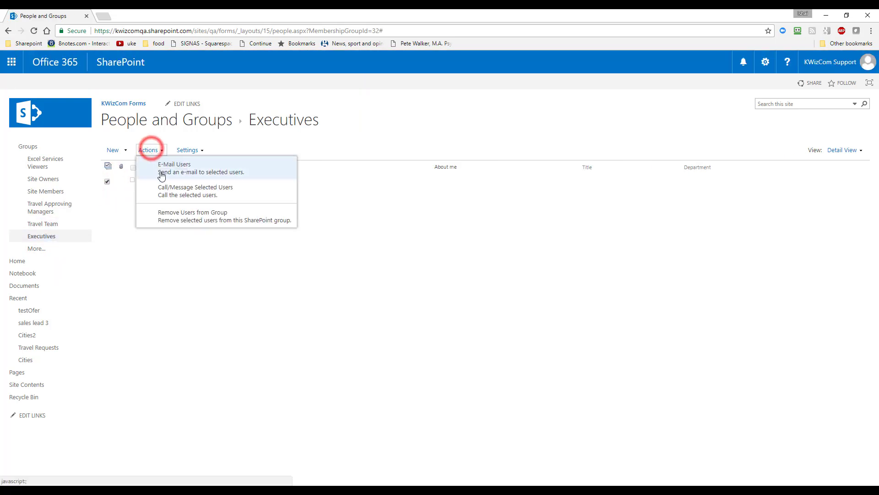
pyautogui.click(192, 212)
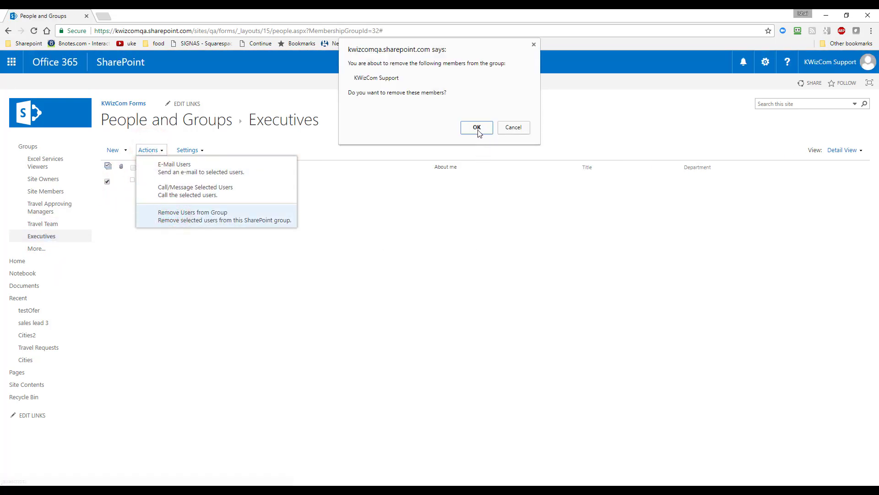
pyautogui.click(475, 128)
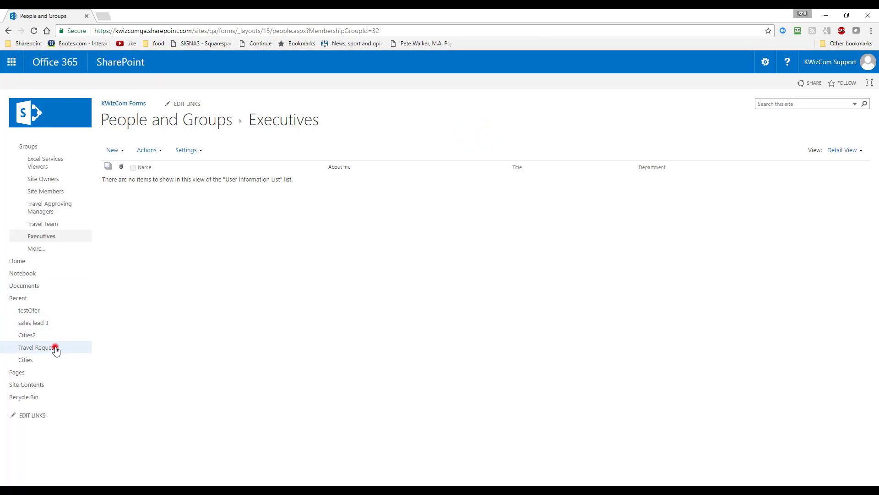
pyautogui.click(36, 347)
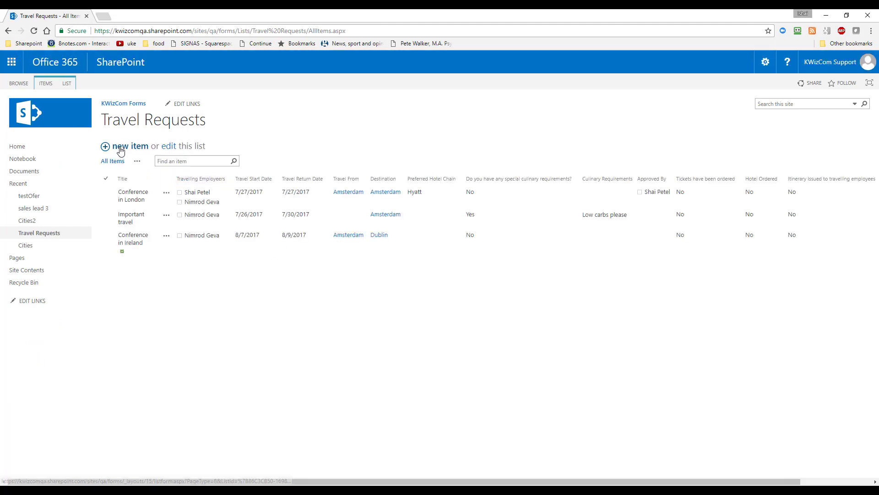
# Step: Create an 'urgent travel tomorrow' request starting 8/5/2017 to Dublin, triggering the week-in-advance error
pyautogui.click(129, 146)
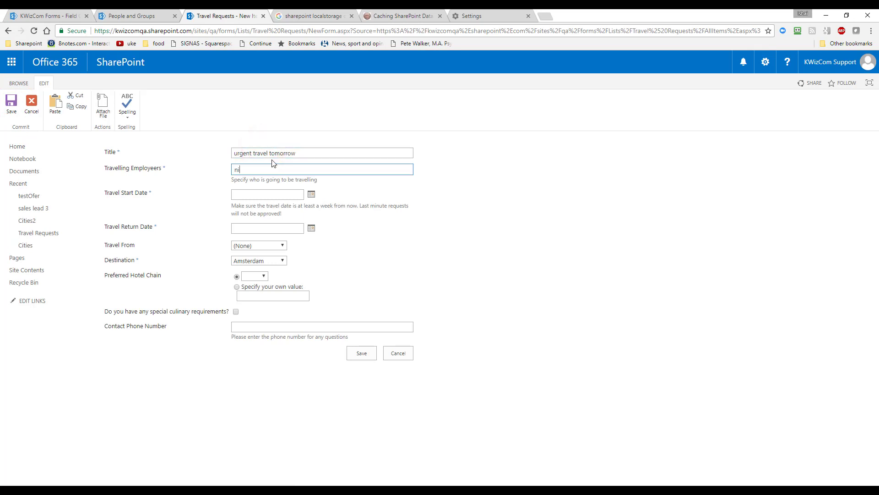
pyautogui.click(311, 194)
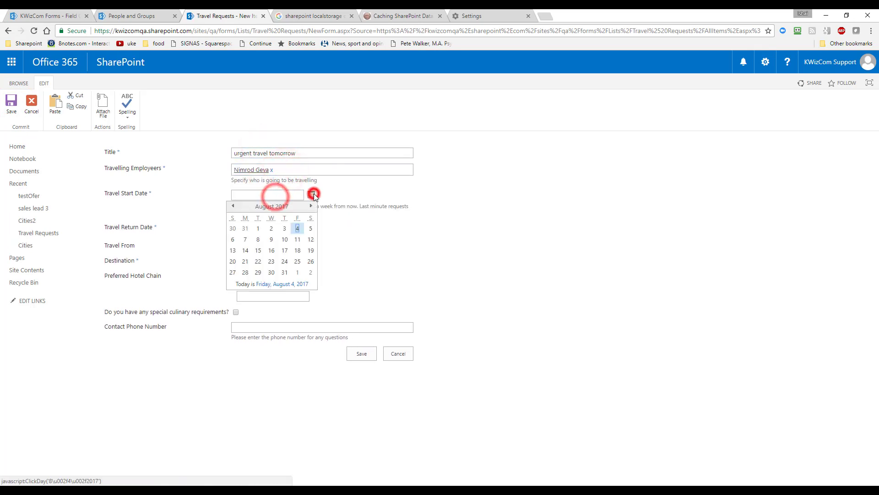
pyautogui.click(258, 260)
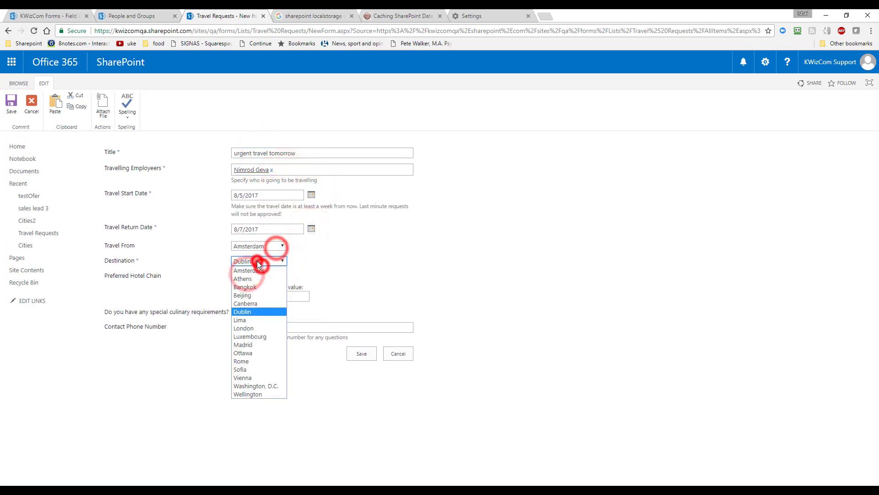
pyautogui.click(242, 312)
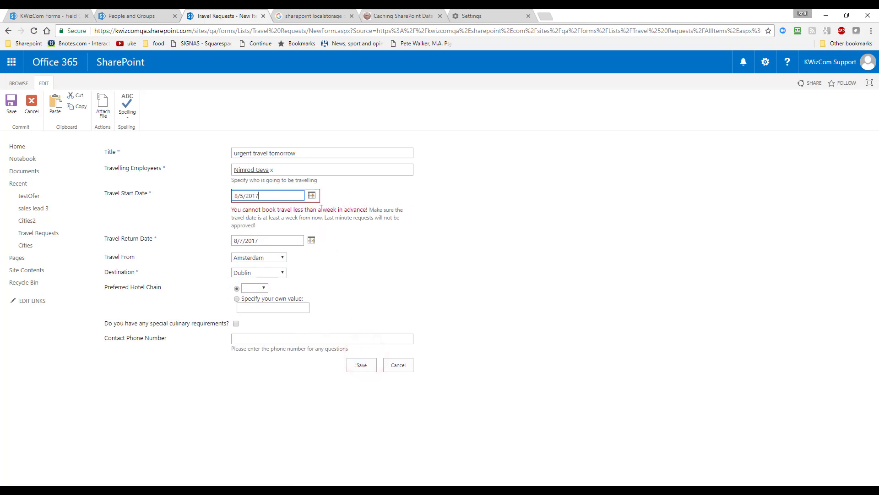
pyautogui.moveTo(249, 395)
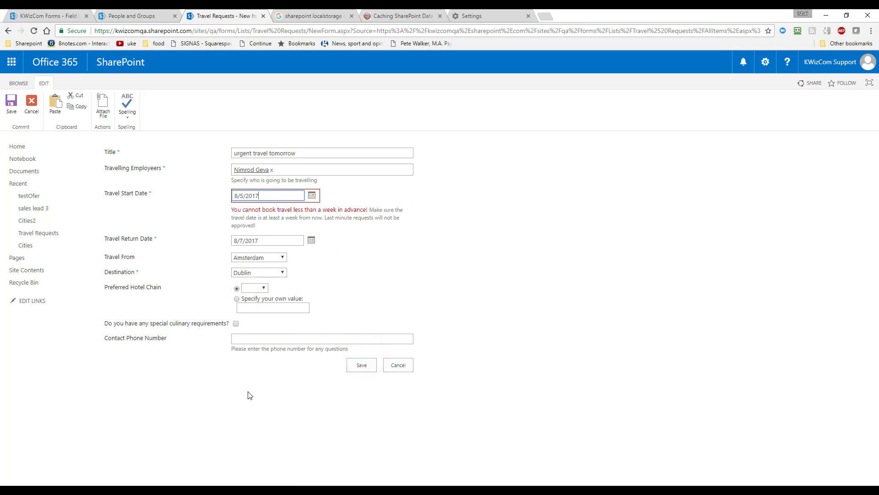